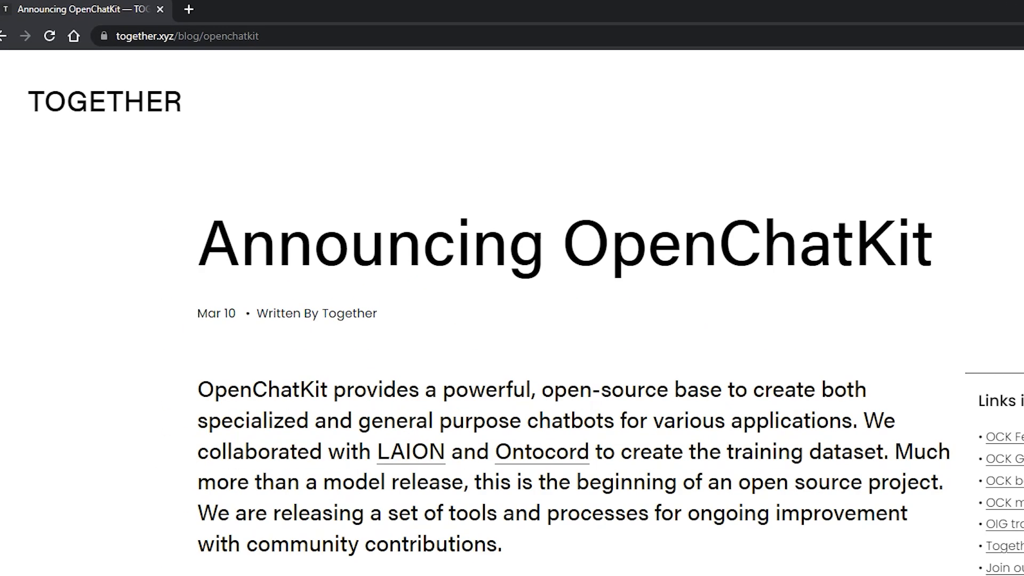
# Read through the current page, selecting text and scrolling down.
pyautogui.doubleClick(215, 246)
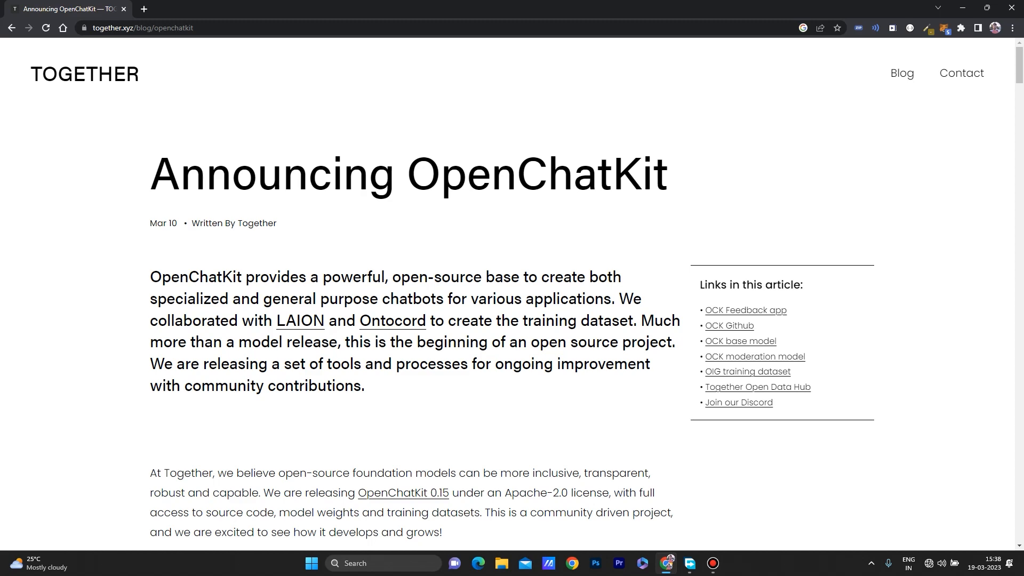
pyautogui.doubleClick(191, 276)
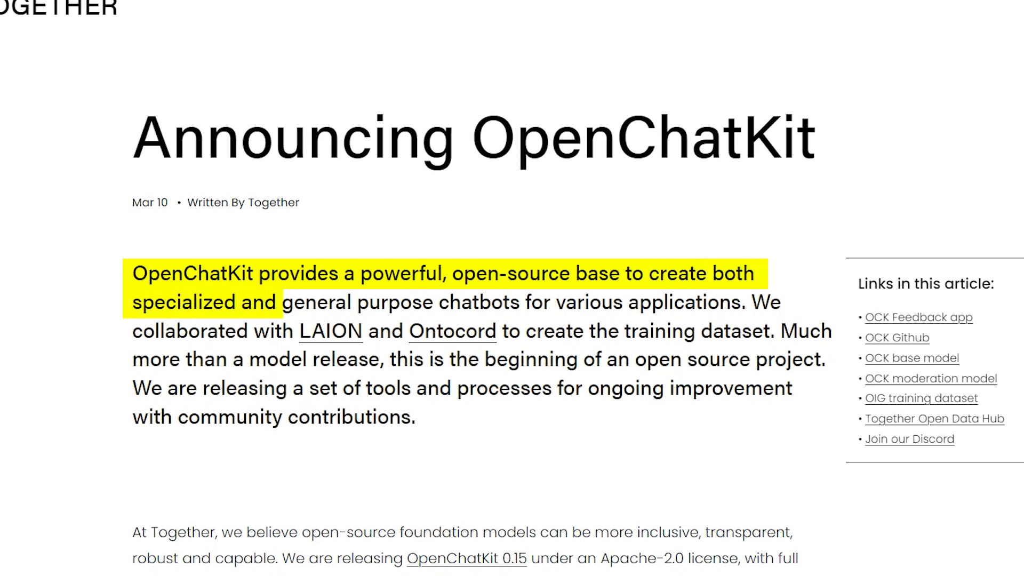
pyautogui.moveTo(280, 302); pyautogui.dragTo(780, 301)
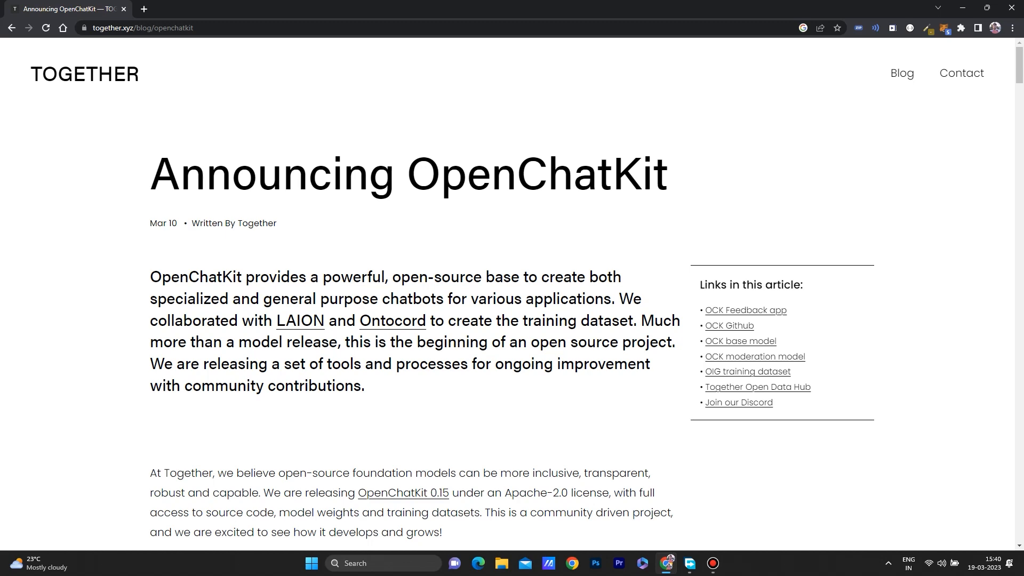
pyautogui.scroll(-3)
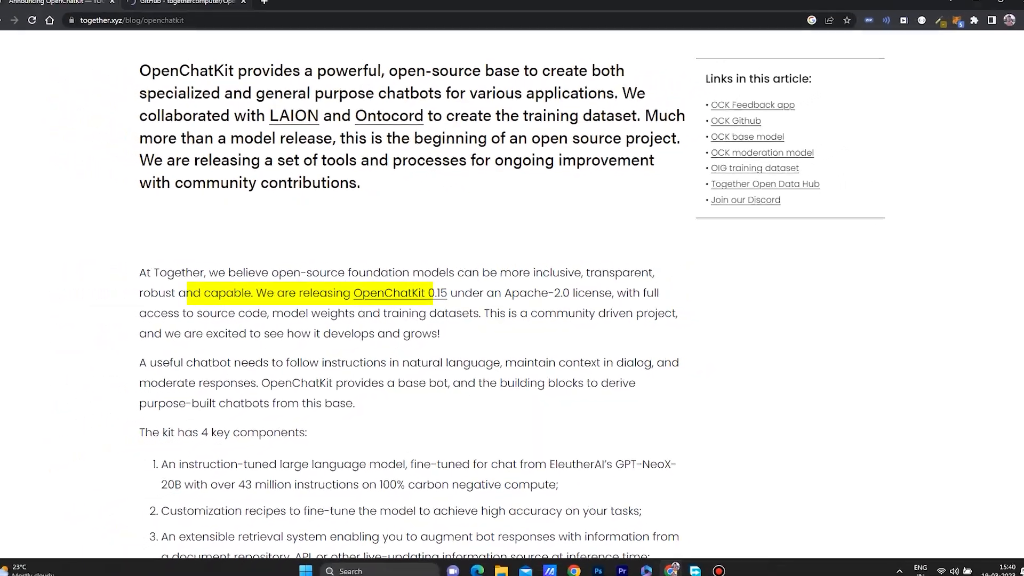
# Browse the togethercomputer/OpenChatKit README and requirements on GitHub.
pyautogui.click(190, 8)
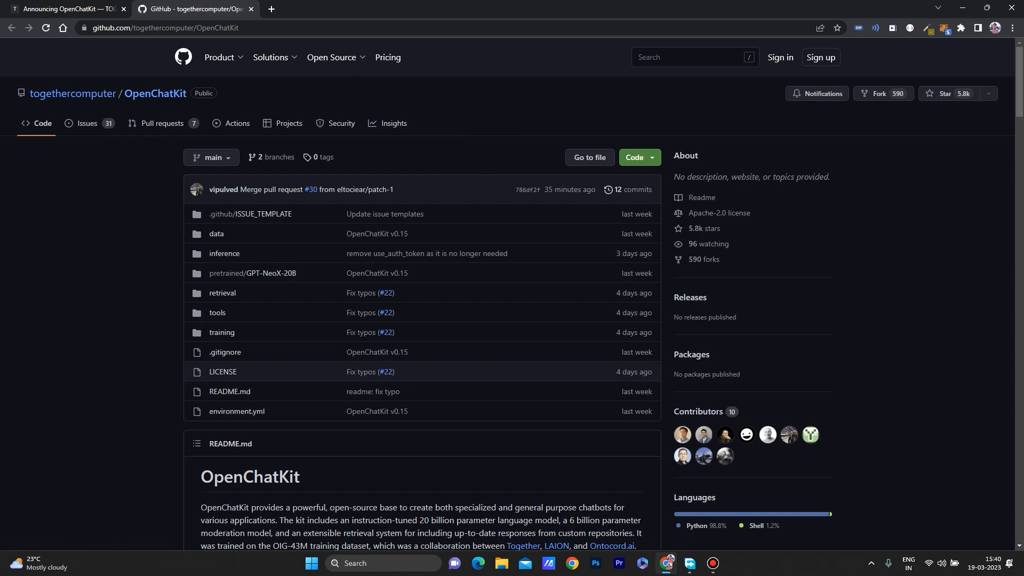
pyautogui.scroll(-3)
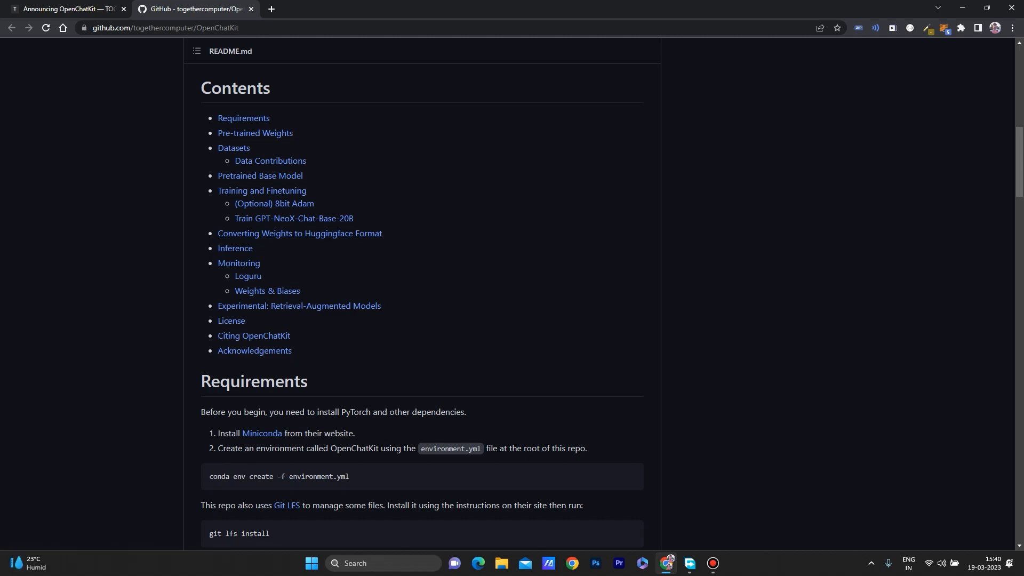
pyautogui.moveTo(266, 290)
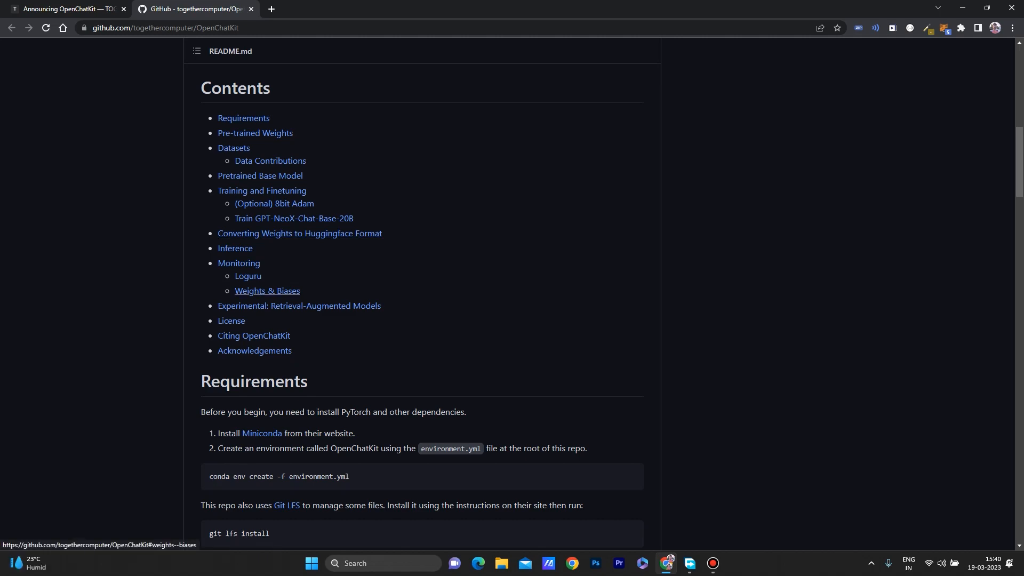
pyautogui.scroll(-3)
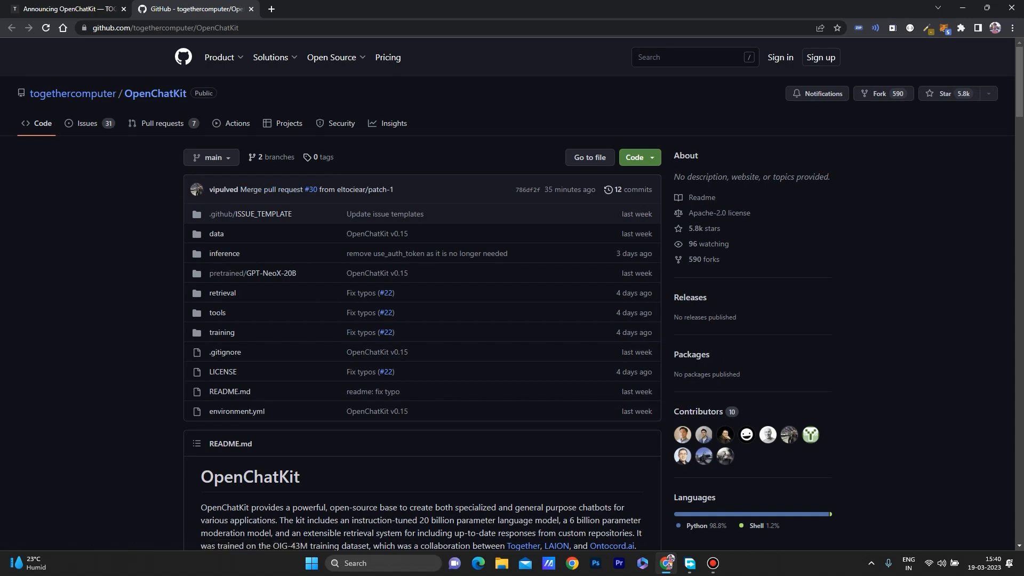
# Return to the OpenChatKit announcement article and highlight its key component descriptions.
pyautogui.click(65, 8)
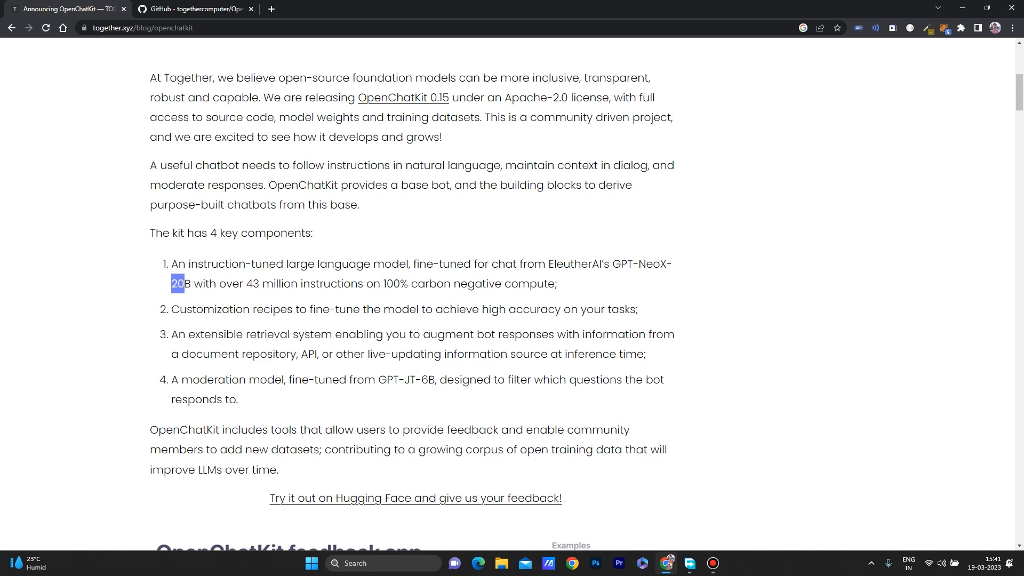
pyautogui.moveTo(382, 284); pyautogui.dragTo(511, 284)
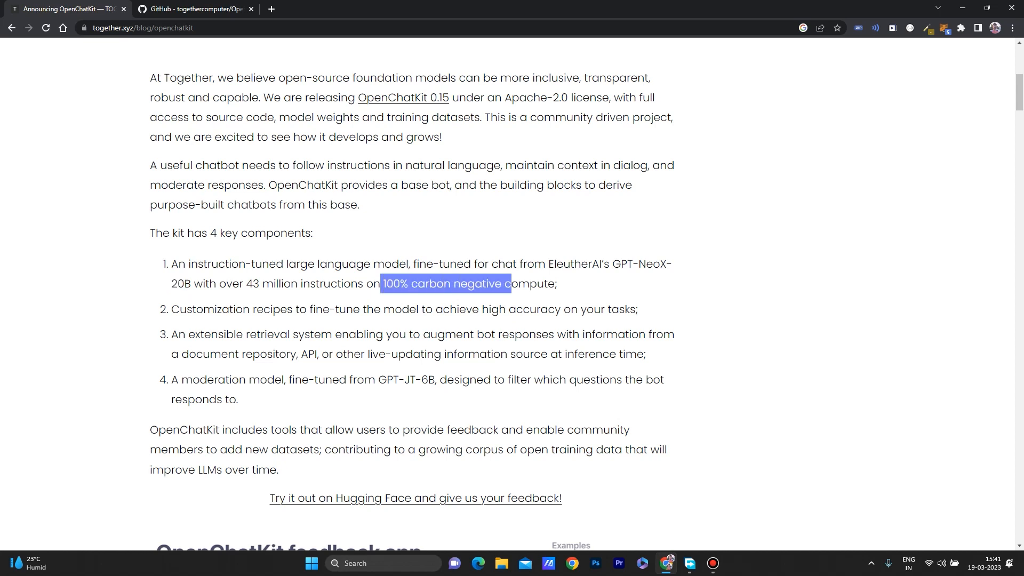
pyautogui.click(443, 284)
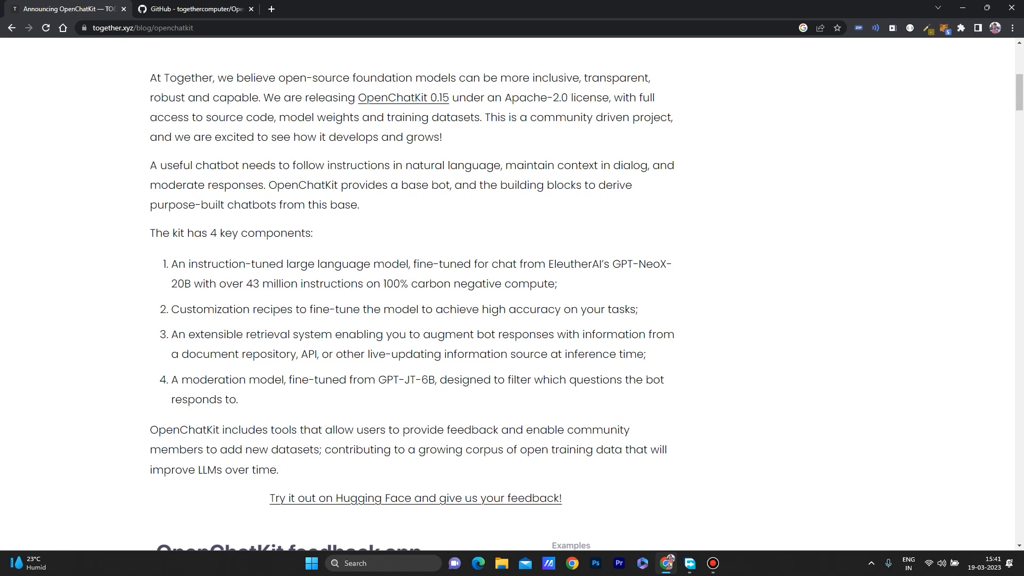
pyautogui.moveTo(171, 310); pyautogui.dragTo(306, 310)
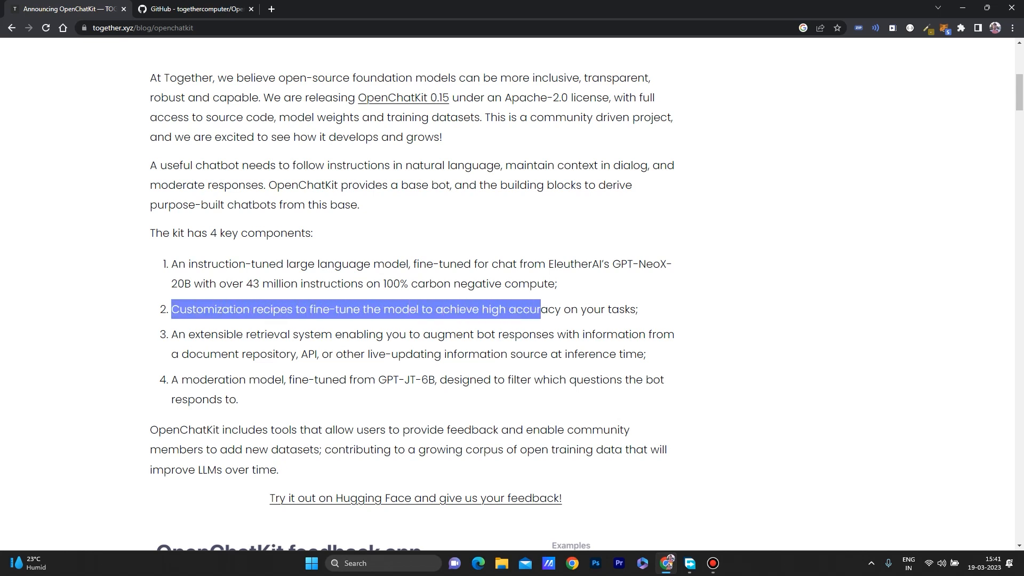
# Scroll the article down to the embedded OpenChatKit feedback app demo.
pyautogui.scroll(-3)
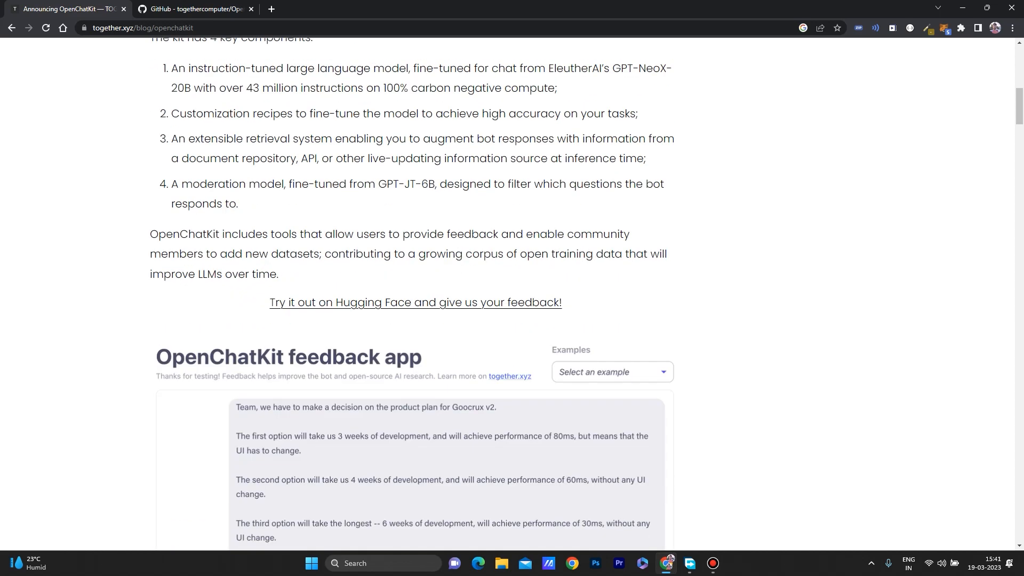
pyautogui.scroll(-3)
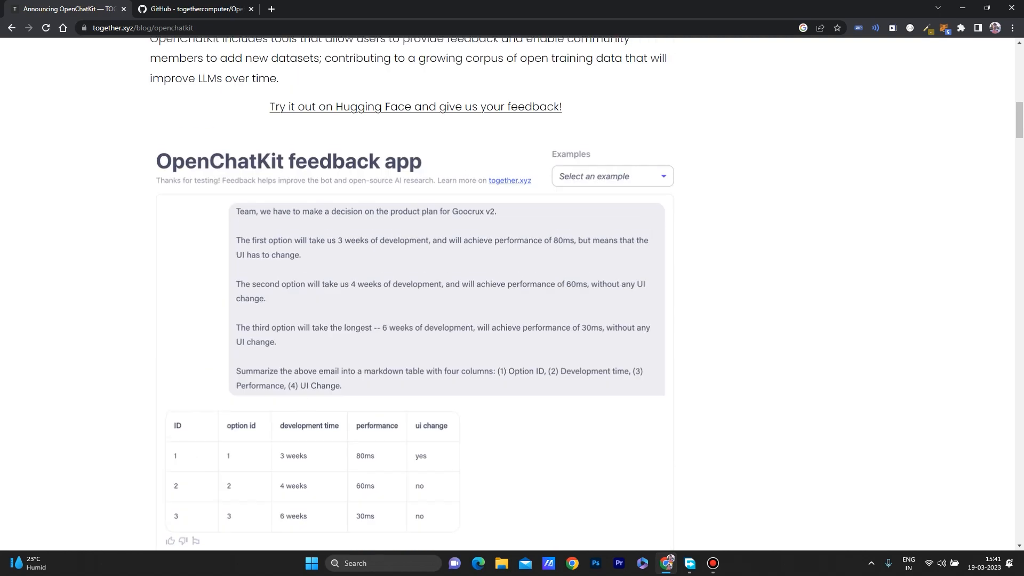
pyautogui.scroll(-3)
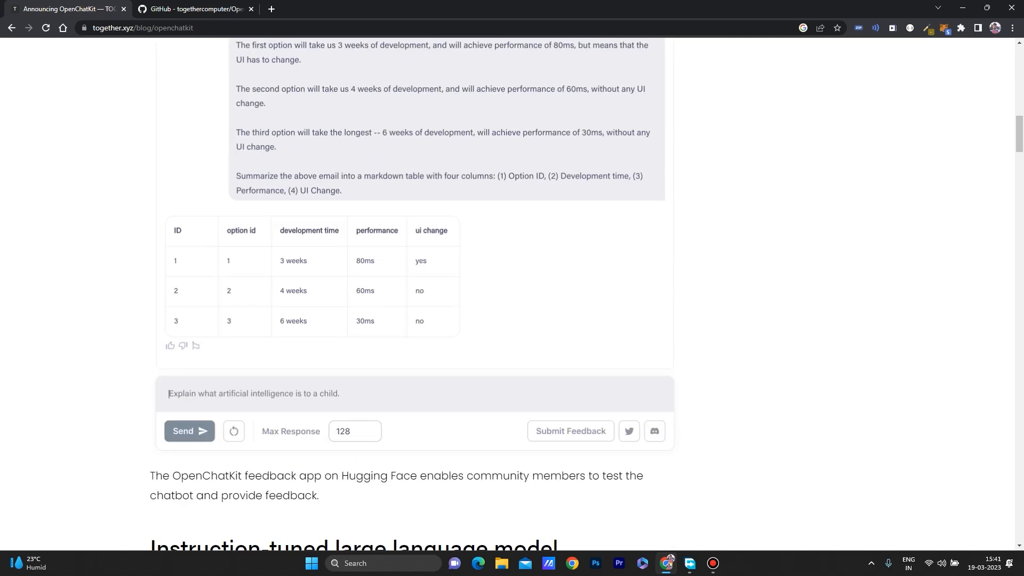
pyautogui.scroll(-3)
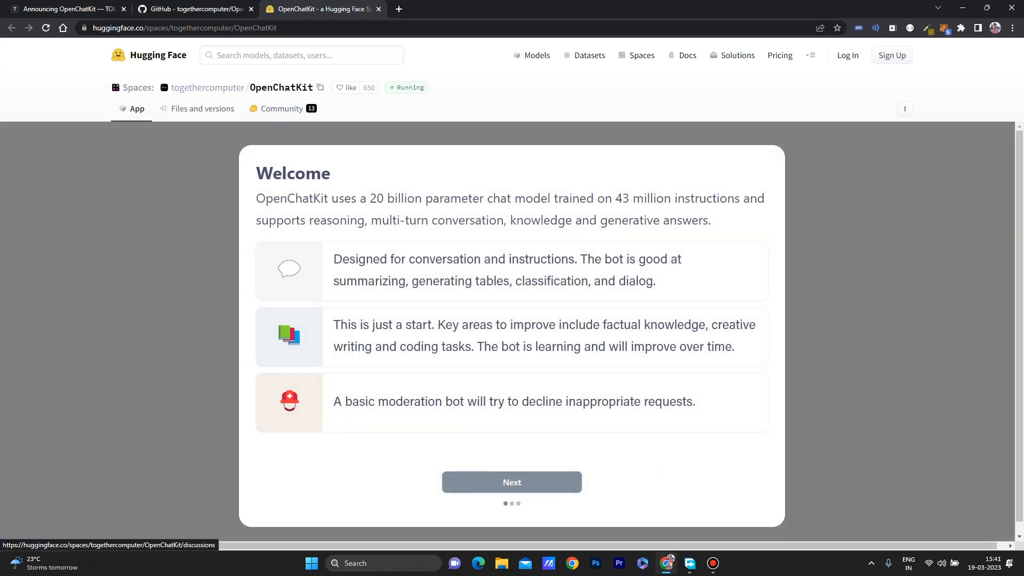
# Agree to the testing & feedback terms and get started in the empty feedback chat app.
pyautogui.click(511, 482)
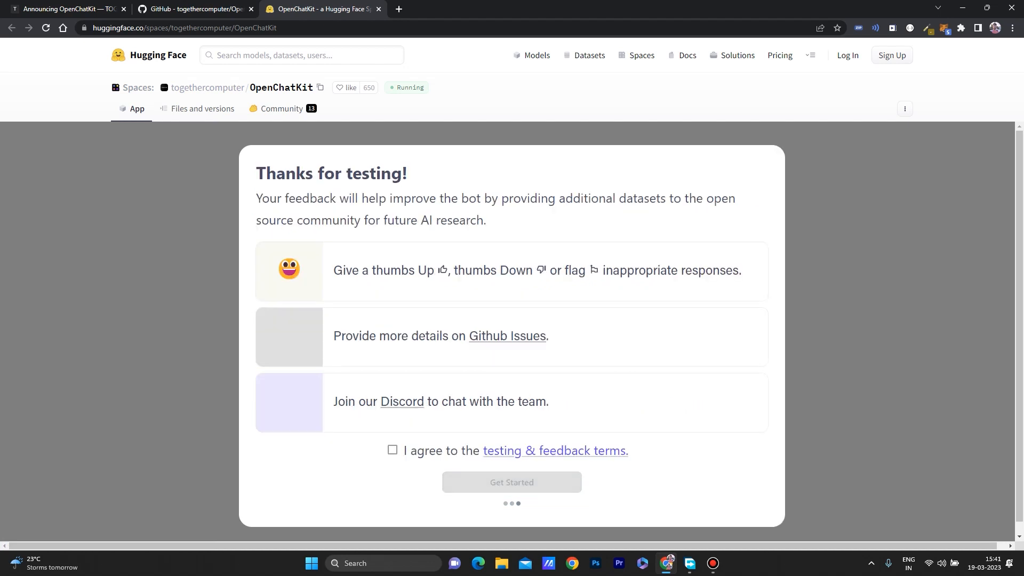
pyautogui.click(393, 450)
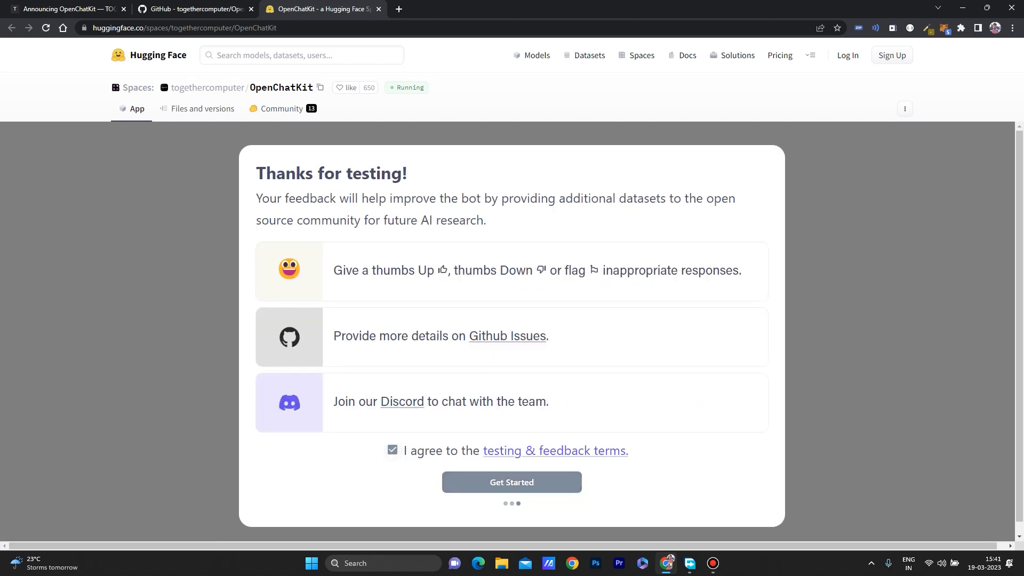
pyautogui.click(511, 482)
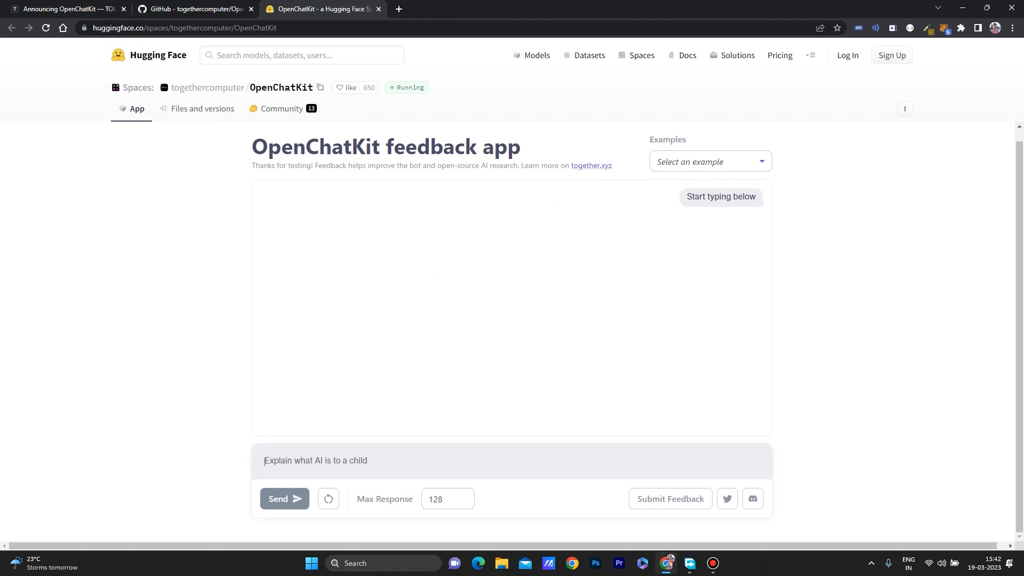
pyautogui.moveTo(253, 146); pyautogui.dragTo(417, 146)
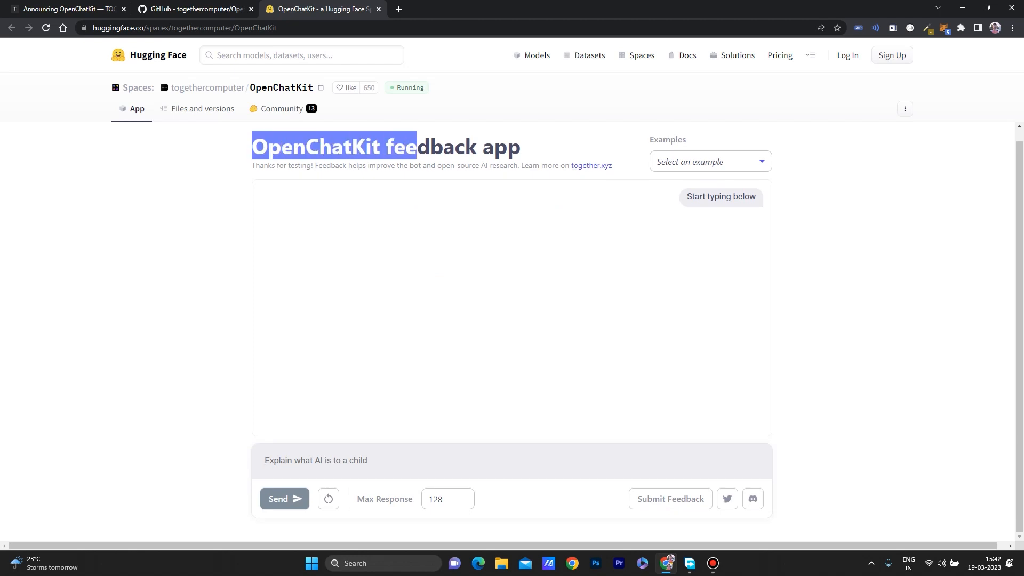
pyautogui.click(709, 161)
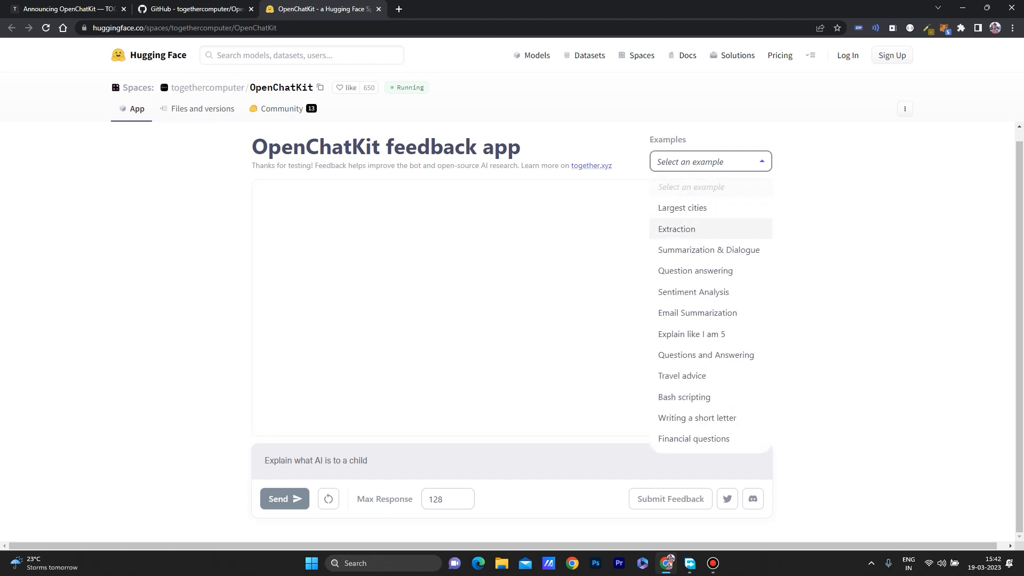
pyautogui.moveTo(708, 250)
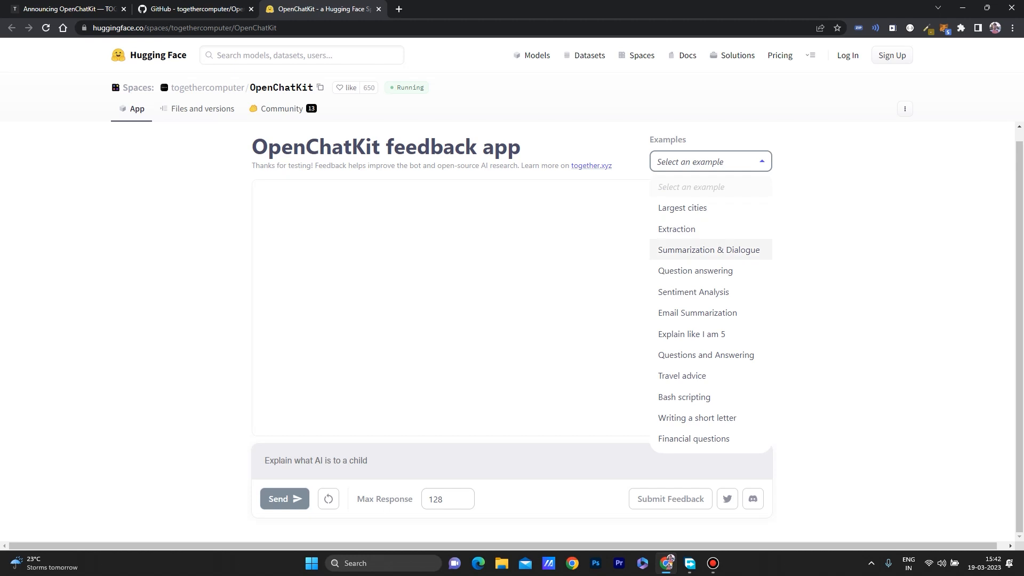
pyautogui.moveTo(693, 292)
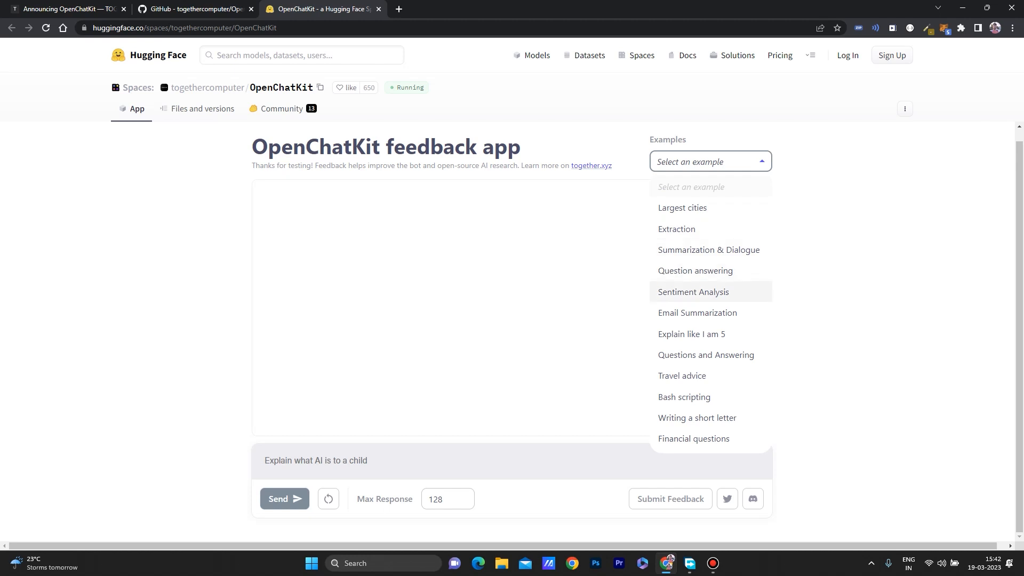
pyautogui.moveTo(682, 375)
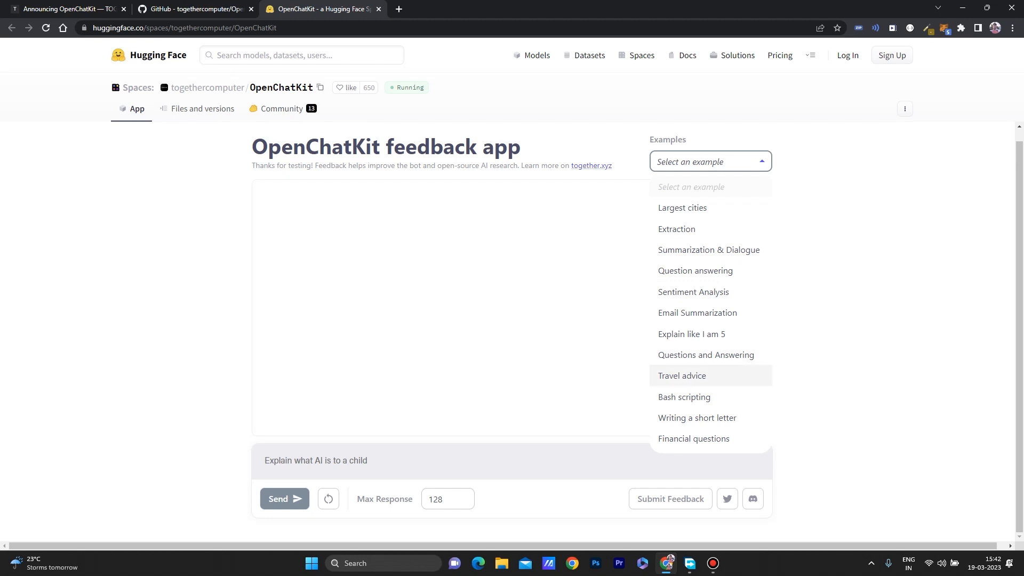
pyautogui.moveTo(696, 417)
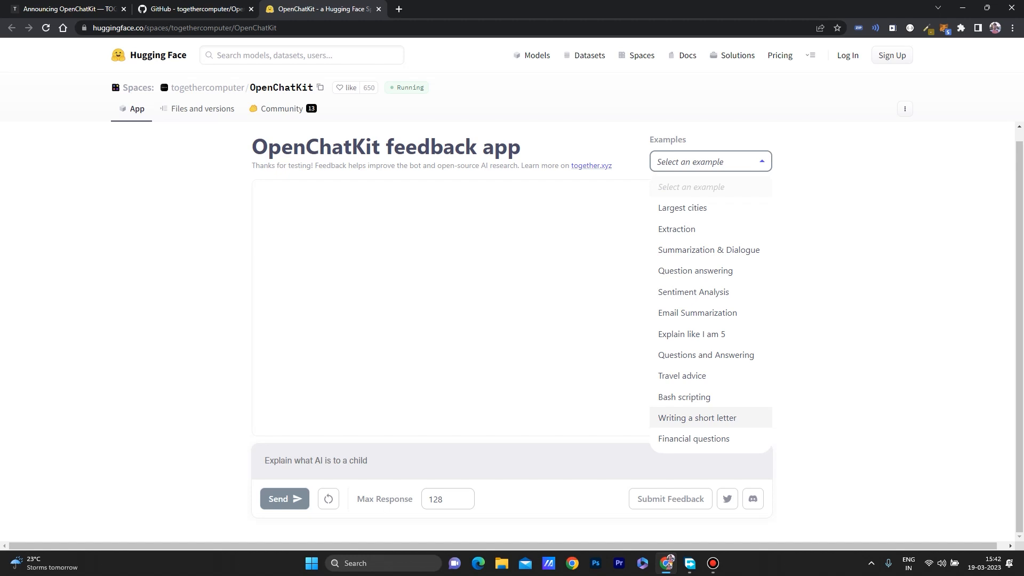
# Run the 'Writing a short letter' example to get a thank-you letter to the LAION community.
pyautogui.click(696, 417)
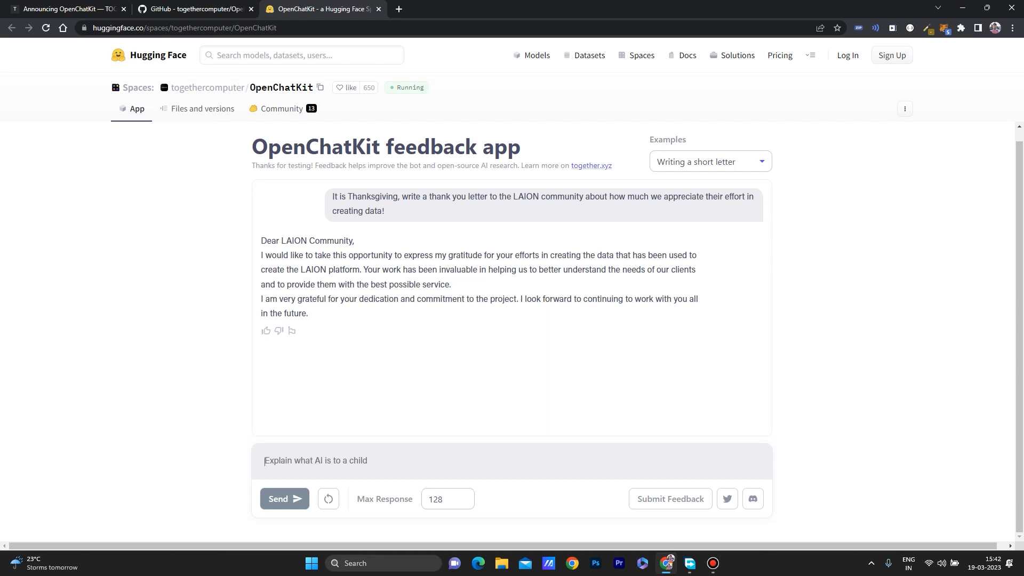
# Ask 'Write a letter for holiday vacation to the principle.' and fix the misspelled word.
pyautogui.write('Write a')
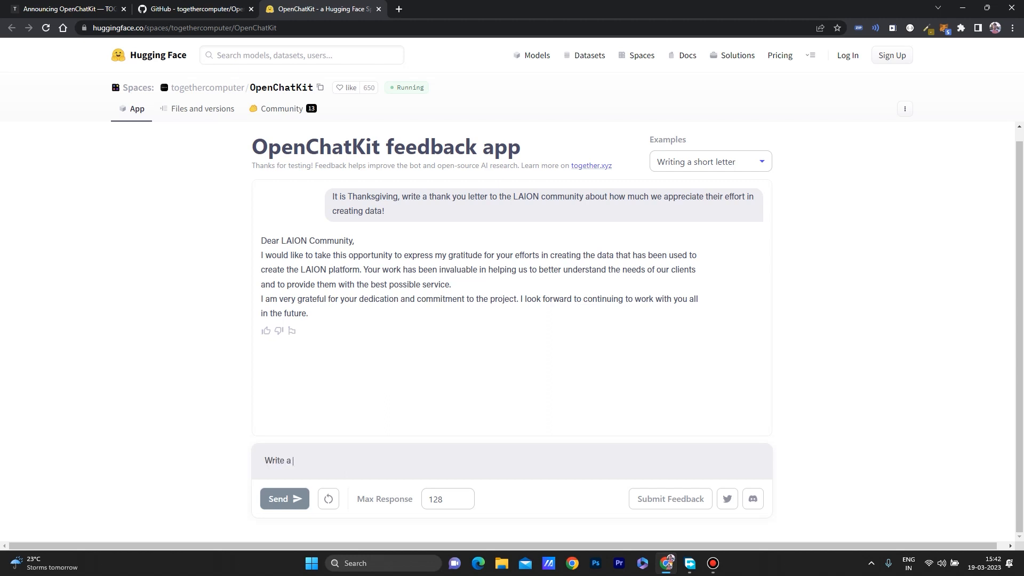
pyautogui.write('lteer for')
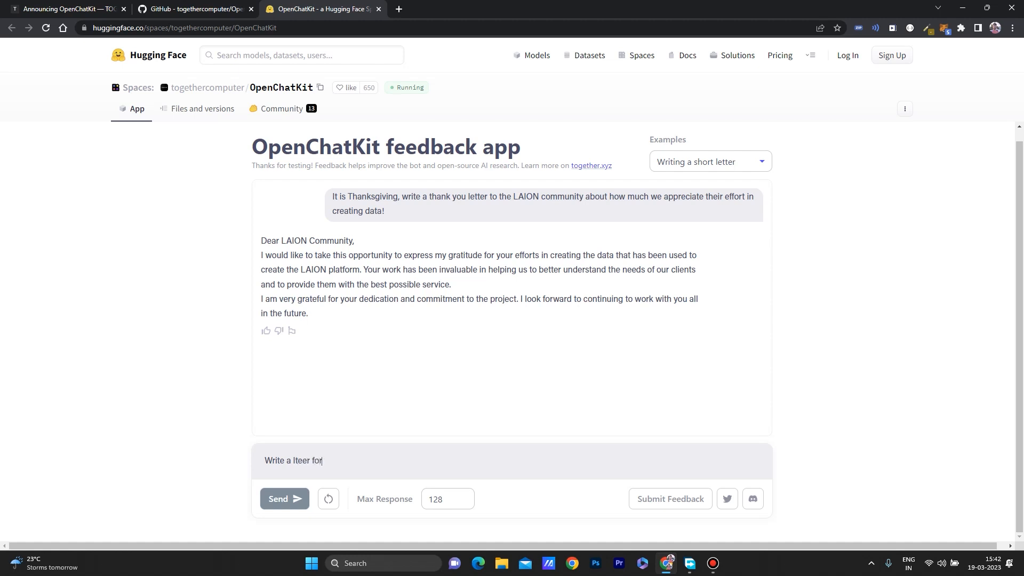
pyautogui.write('holiday')
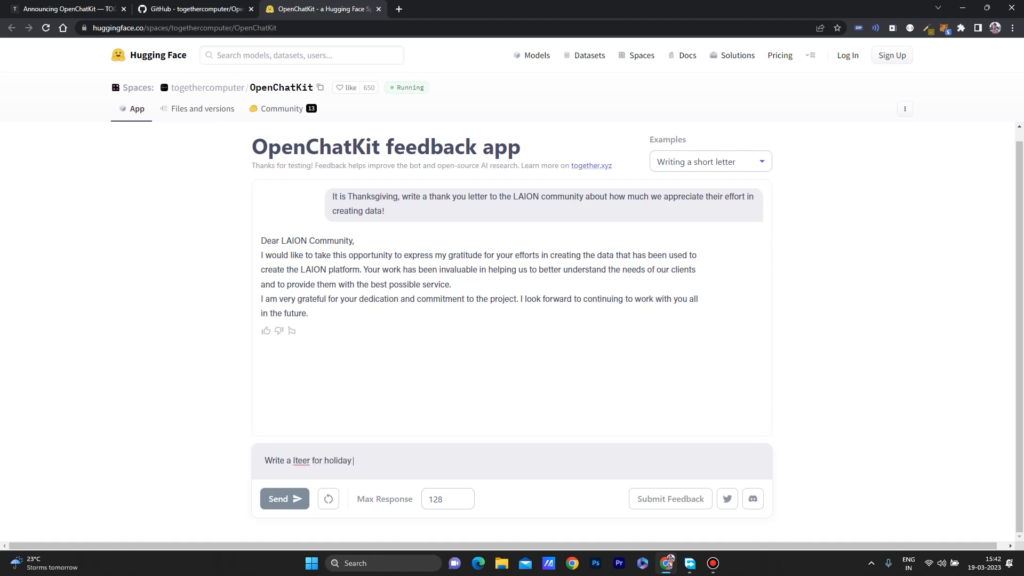
pyautogui.write('vacation to')
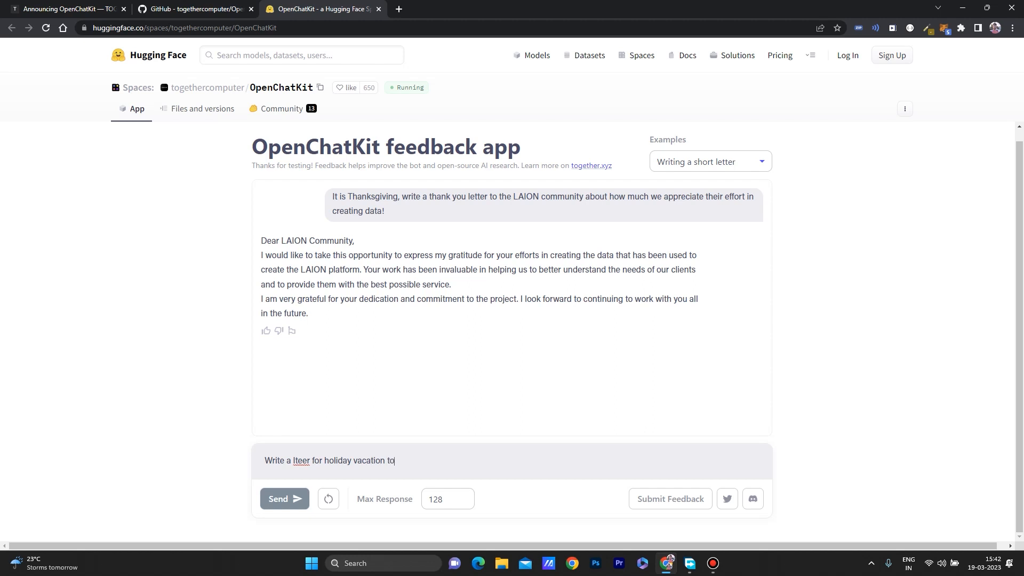
pyautogui.write('the princi')
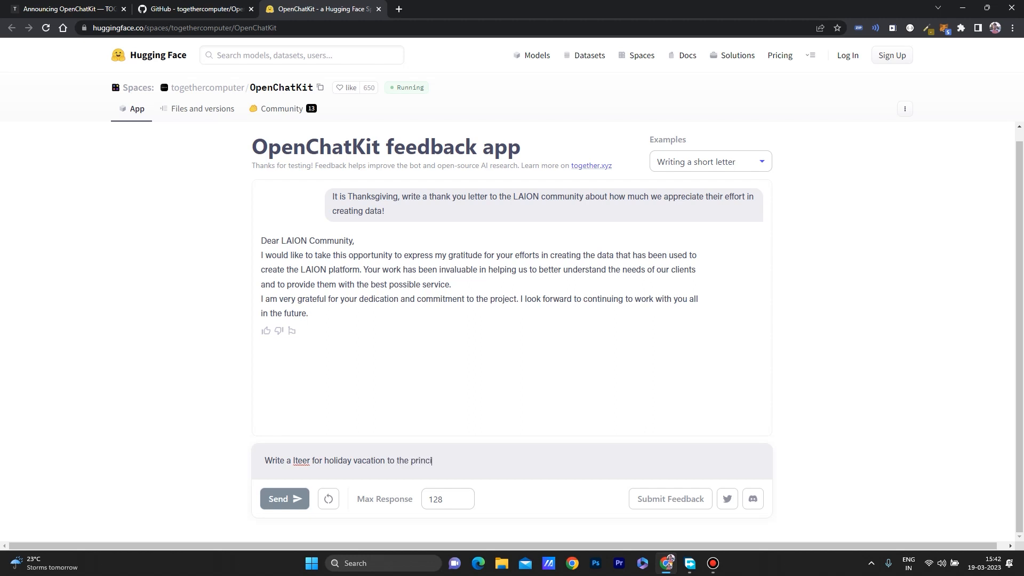
pyautogui.write('ple.')
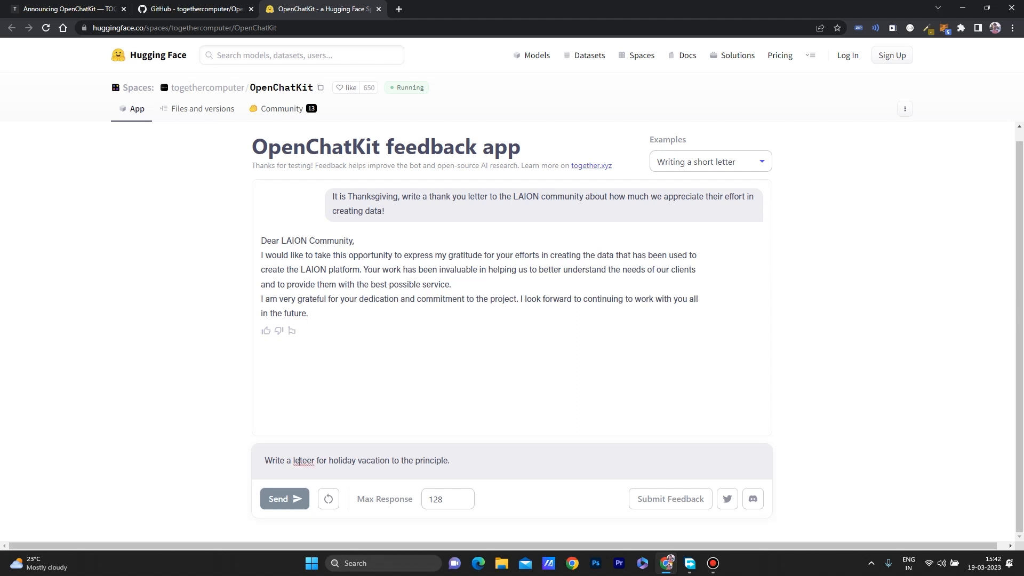
pyautogui.rightClick(303, 461)
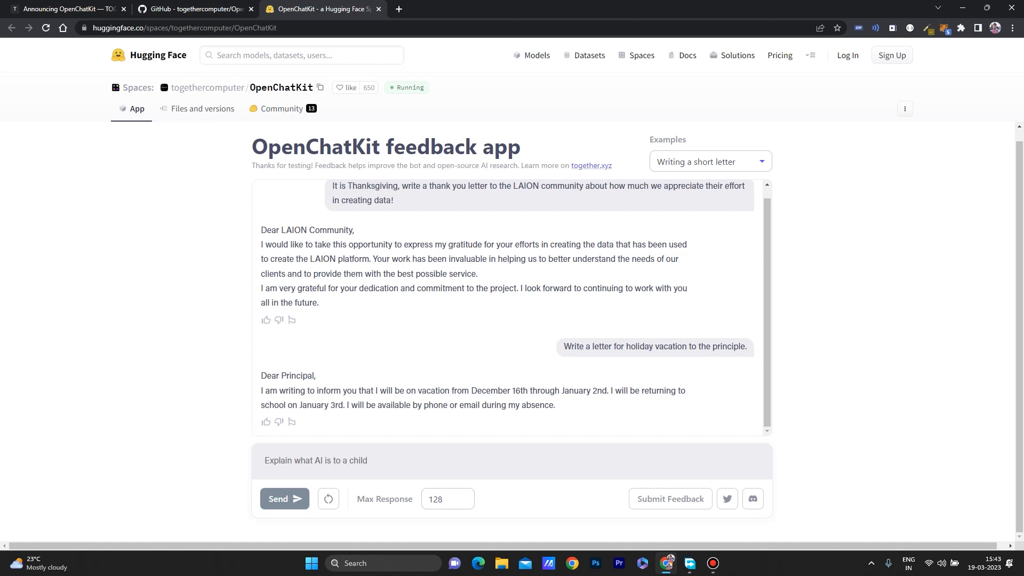
# Send the prompt 'Write a python code for text extraction app.'.
pyautogui.write('W')
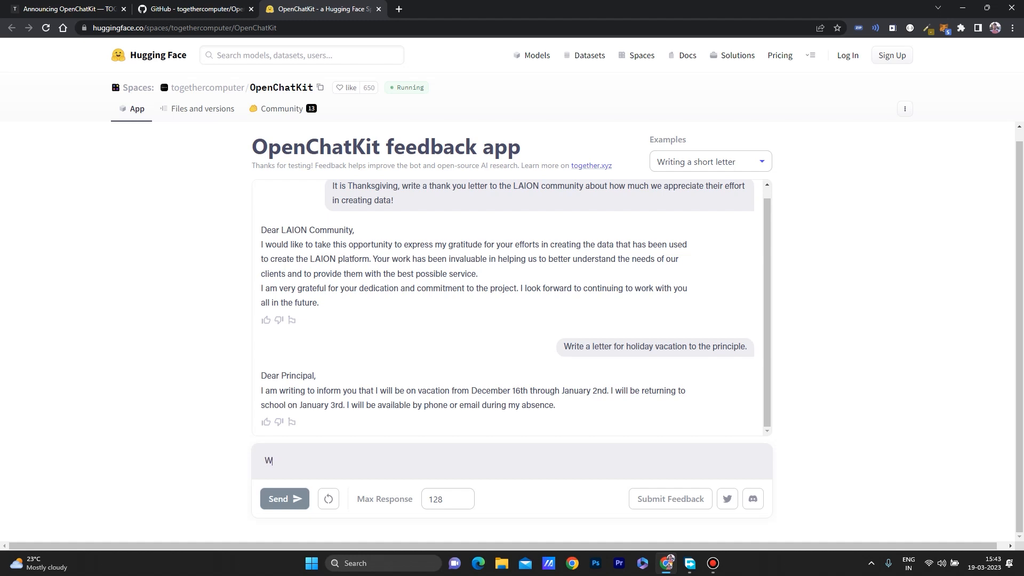
pyautogui.write('rite a python code for')
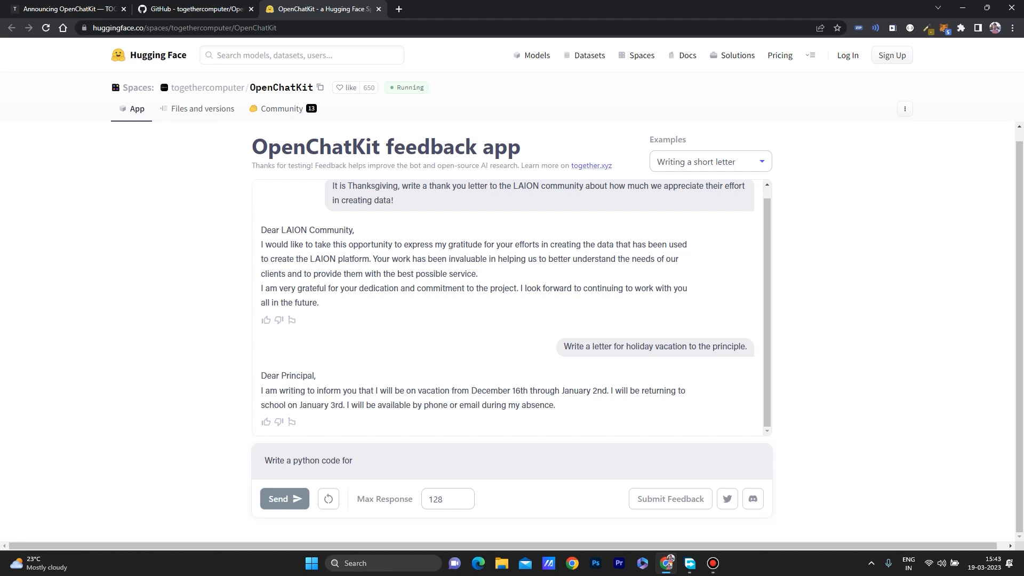
pyautogui.write('text extraction a')
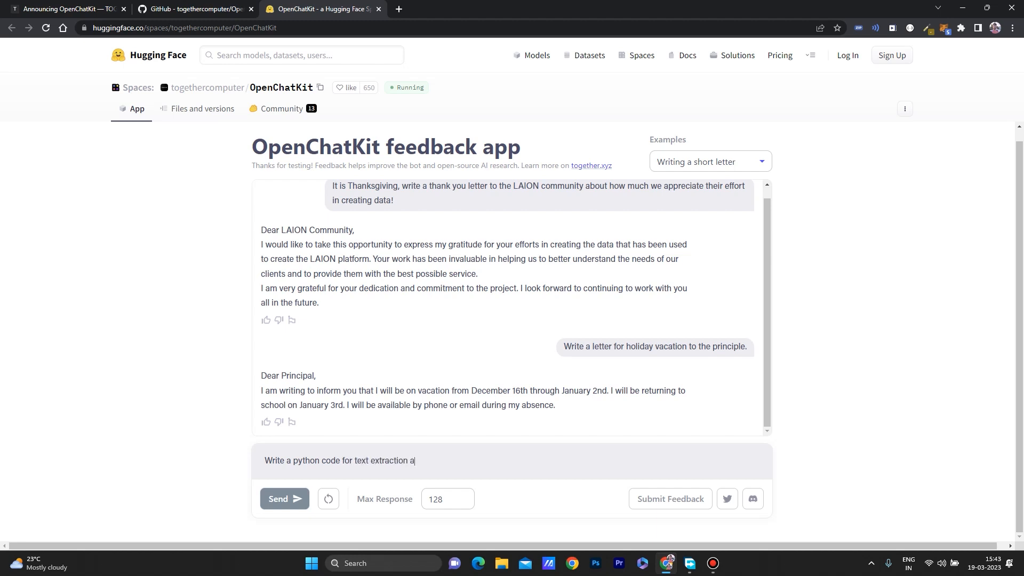
pyautogui.click(284, 498)
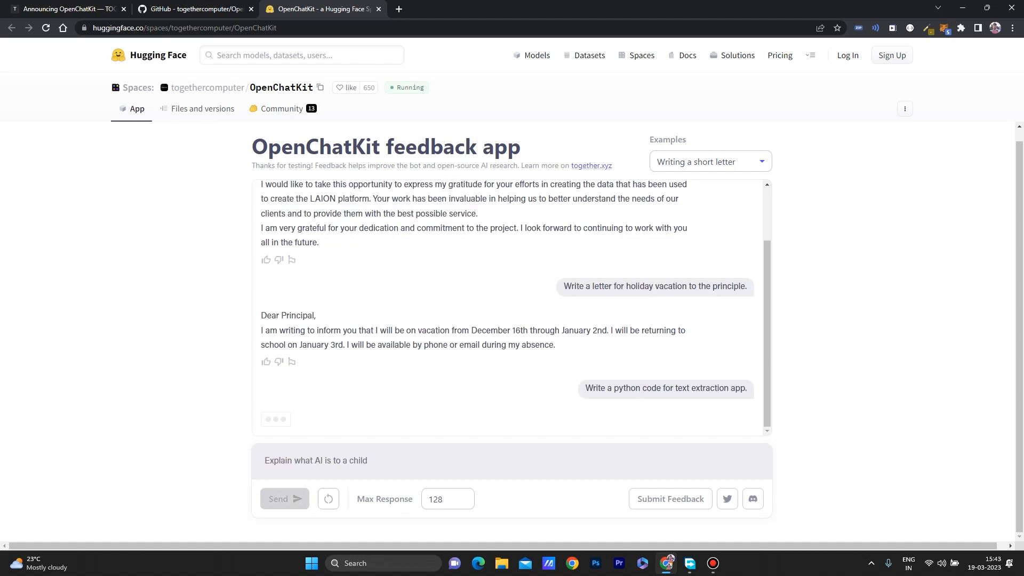
# Scroll to the end of the Python extraction reply and select the Max Response value.
pyautogui.scroll(-3)
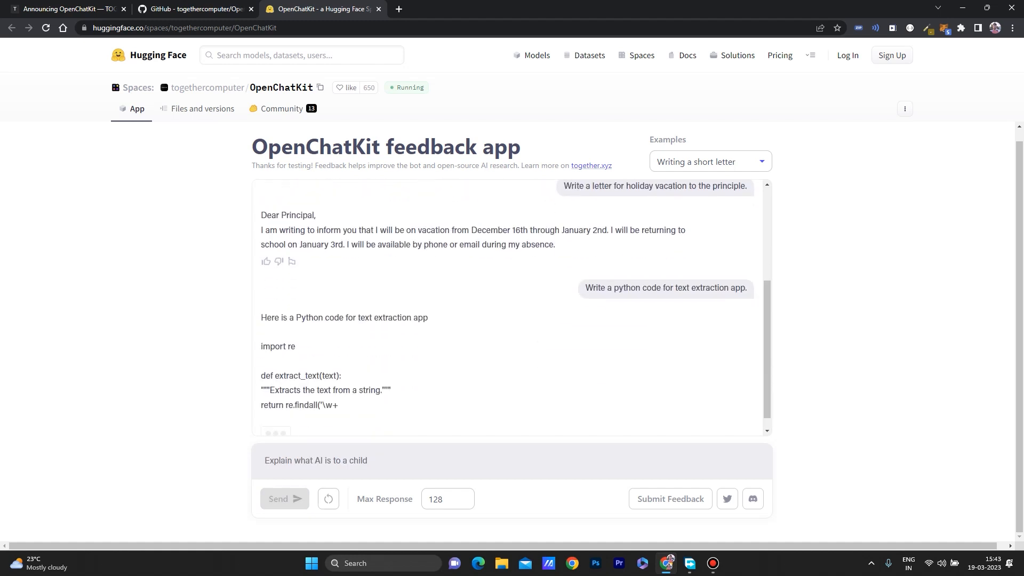
pyautogui.scroll(-3)
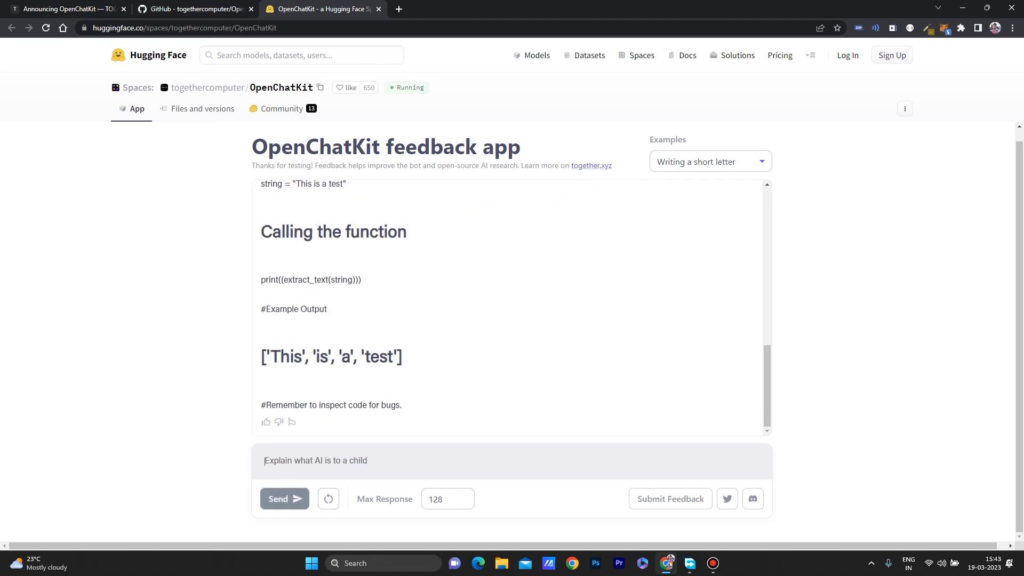
pyautogui.click(446, 498)
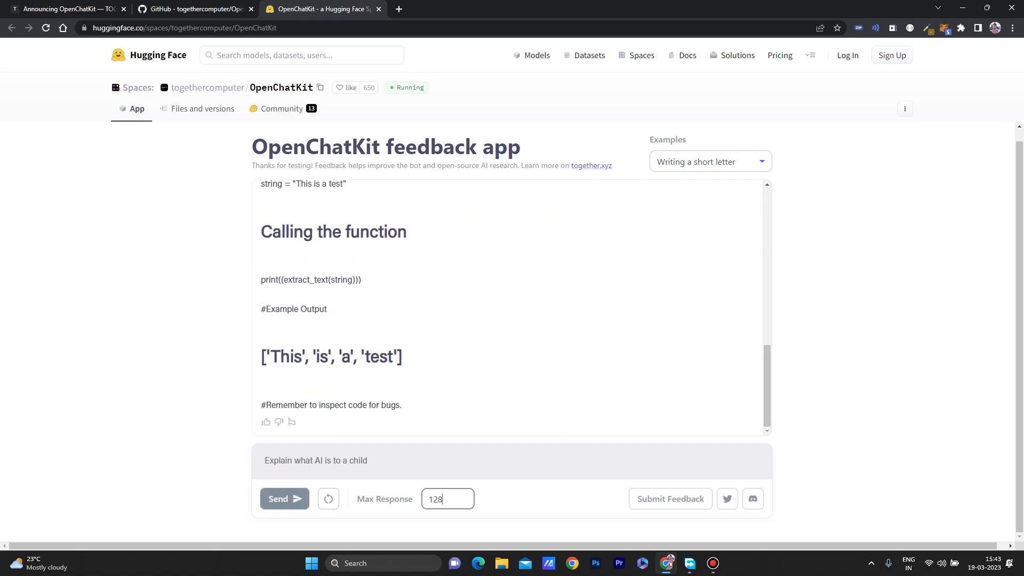
pyautogui.tripleClick(446, 498)
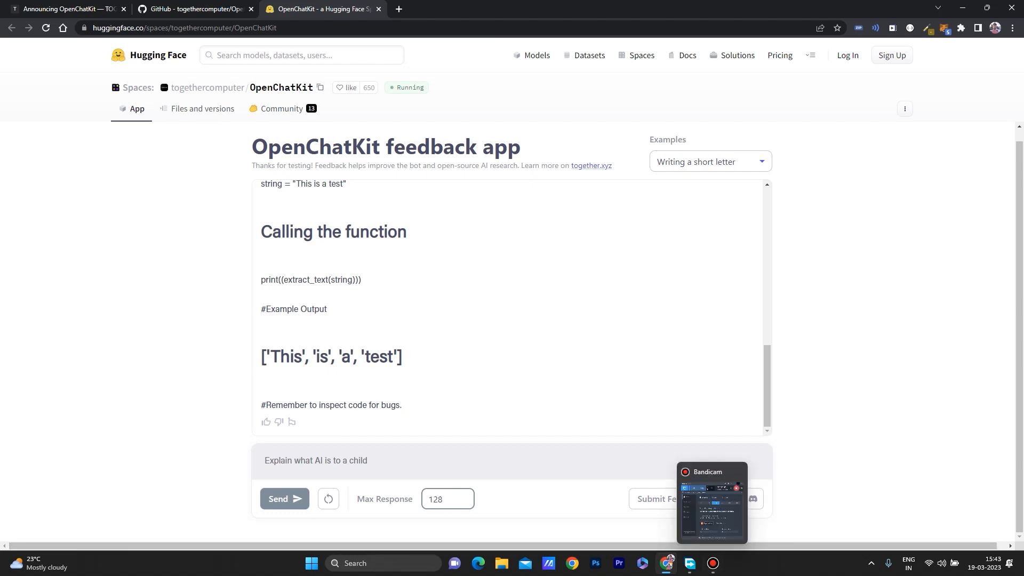
pyautogui.click(193, 8)
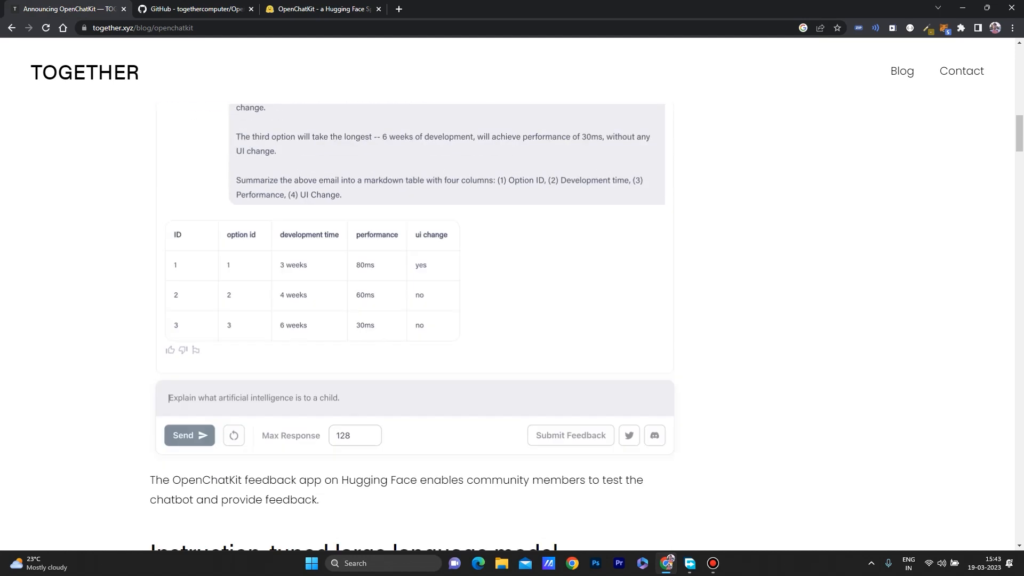
# Highlight GPT-NeoXT-Chat-Base-20B and its tuning tasks, then reach the HELM benchmark chart.
pyautogui.scroll(-3)
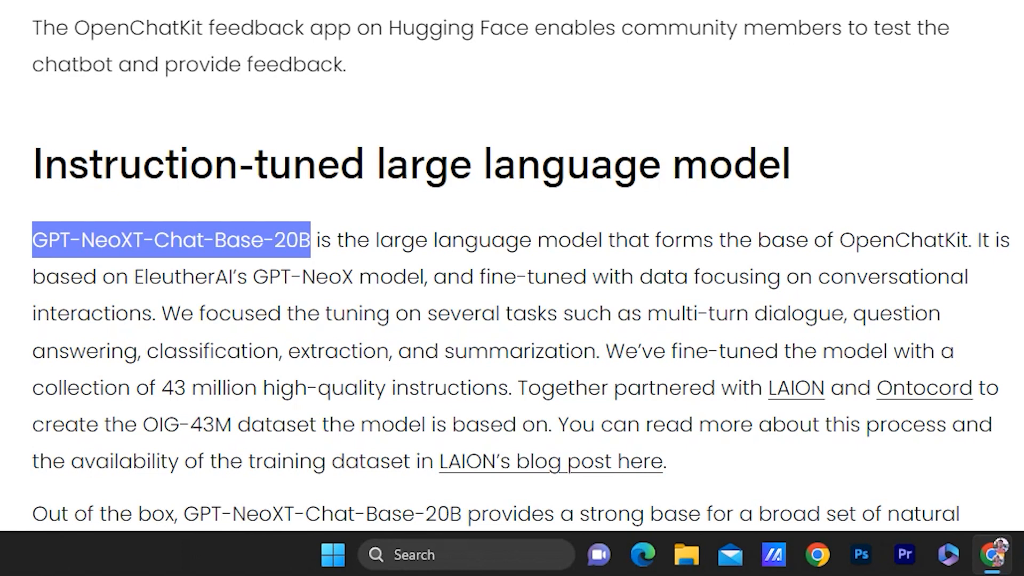
pyautogui.moveTo(161, 313); pyautogui.dragTo(435, 313)
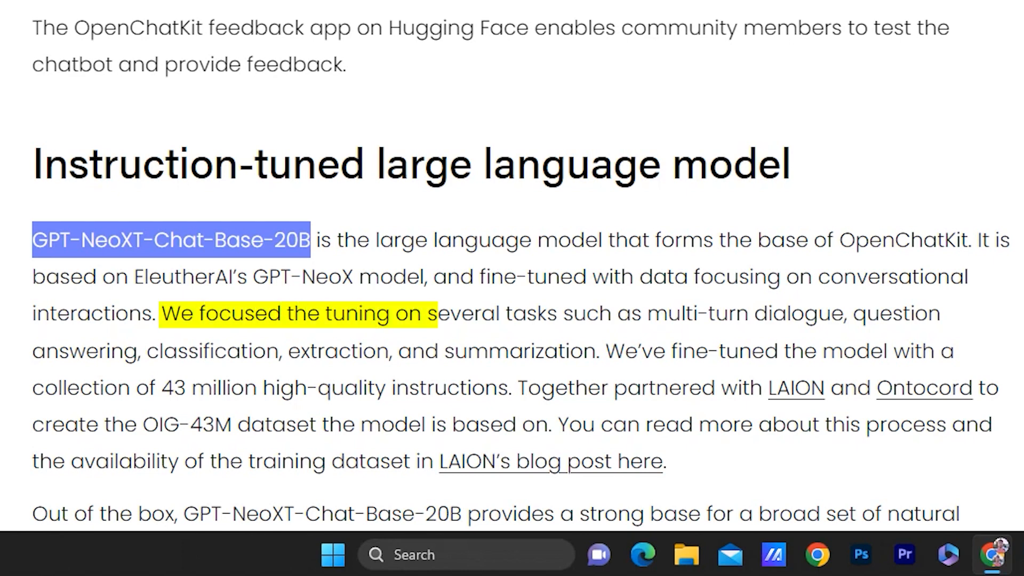
pyautogui.moveTo(434, 313); pyautogui.dragTo(745, 313)
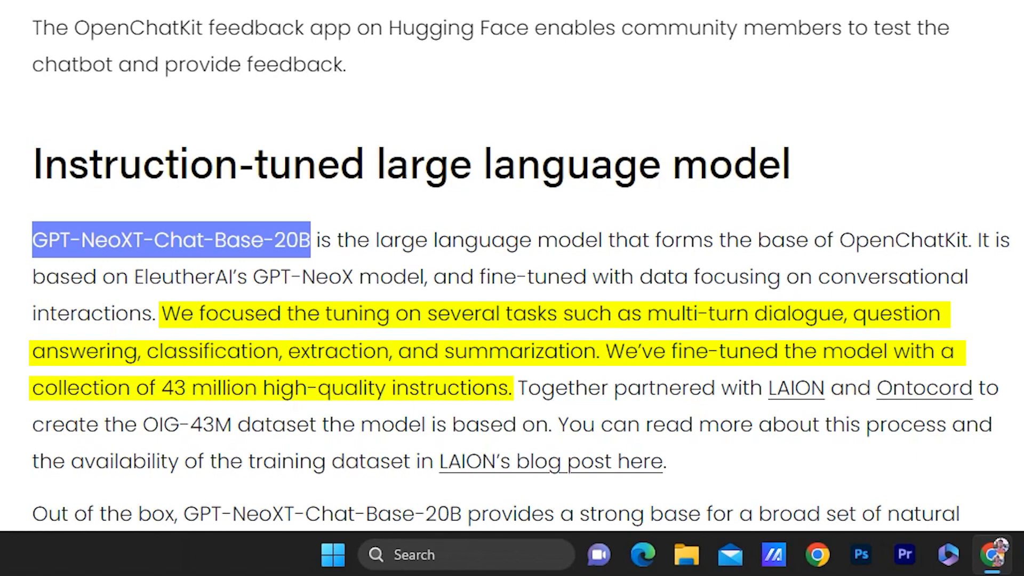
pyautogui.scroll(-3)
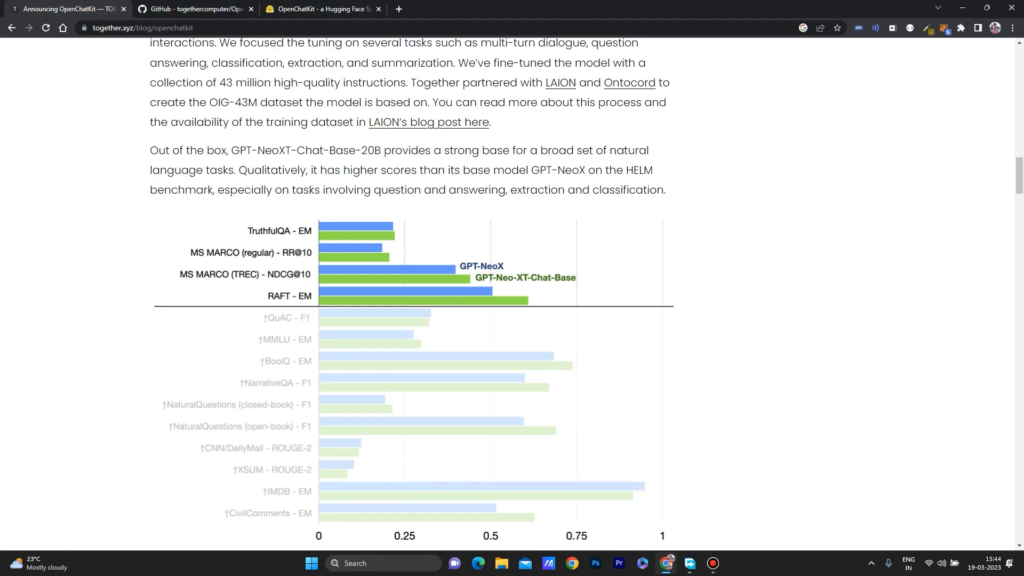
pyautogui.scroll(-3)
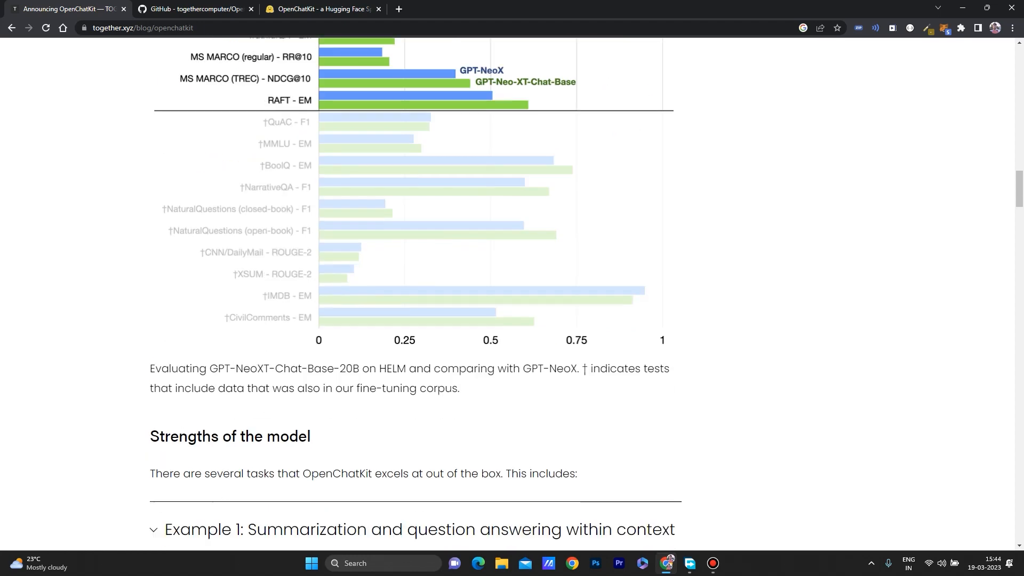
pyautogui.scroll(-3)
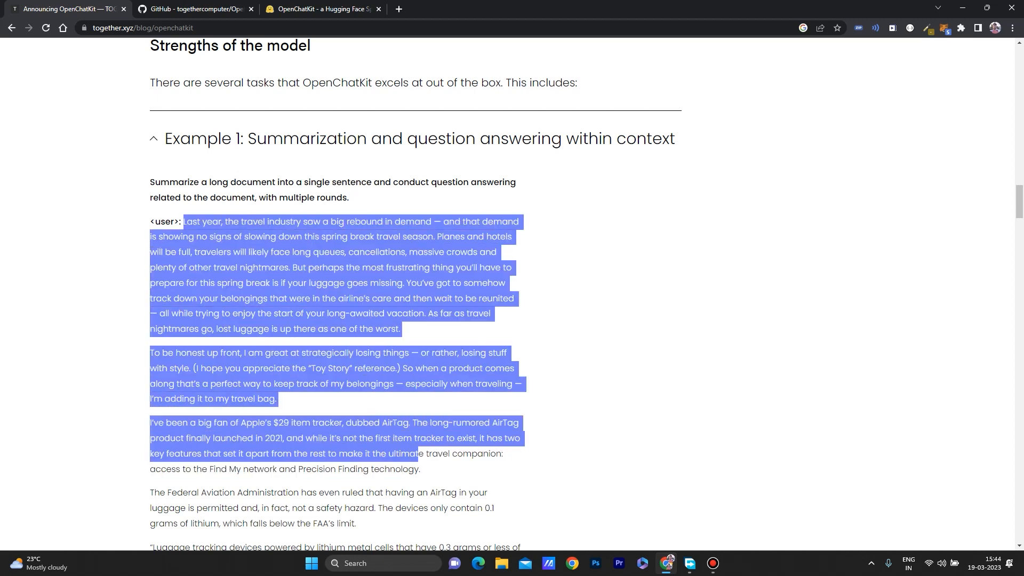
pyautogui.scroll(-3)
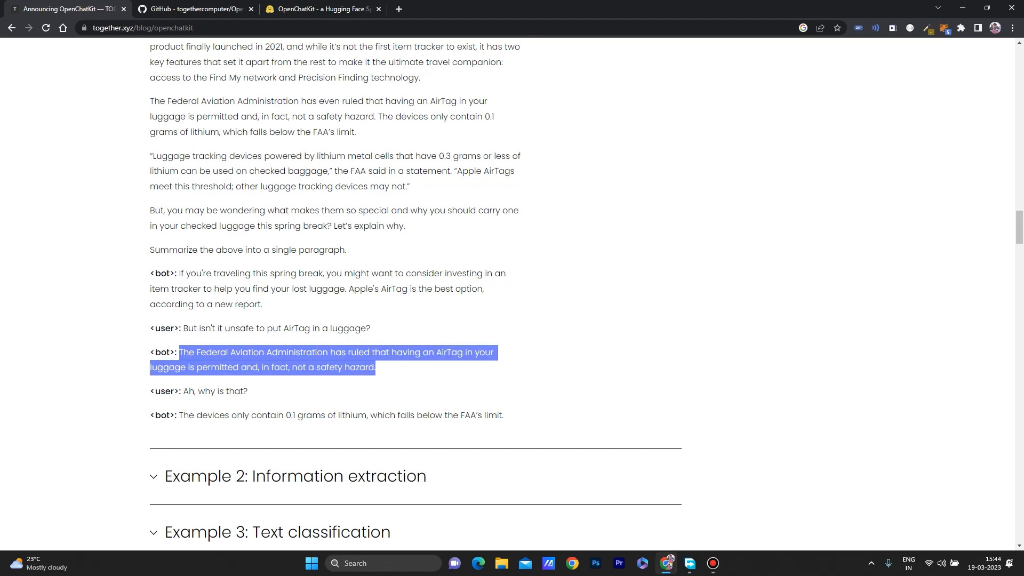
pyautogui.scroll(-3)
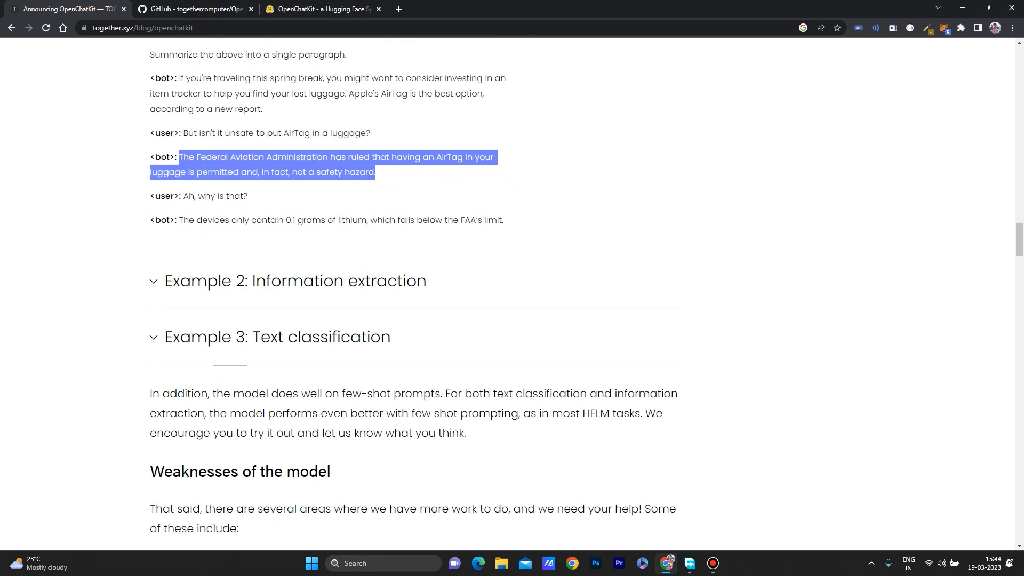
pyautogui.scroll(-3)
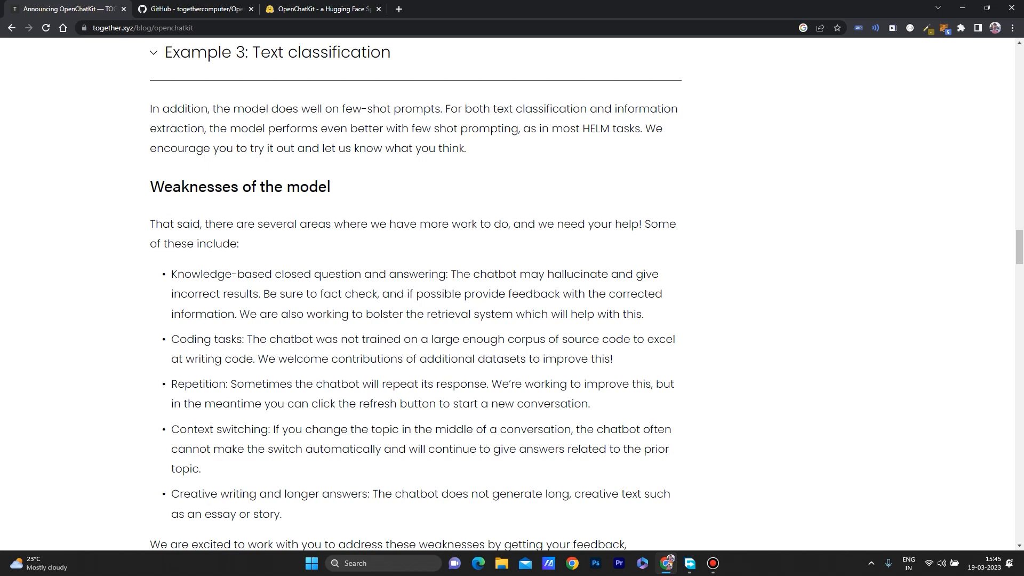
pyautogui.scroll(-3)
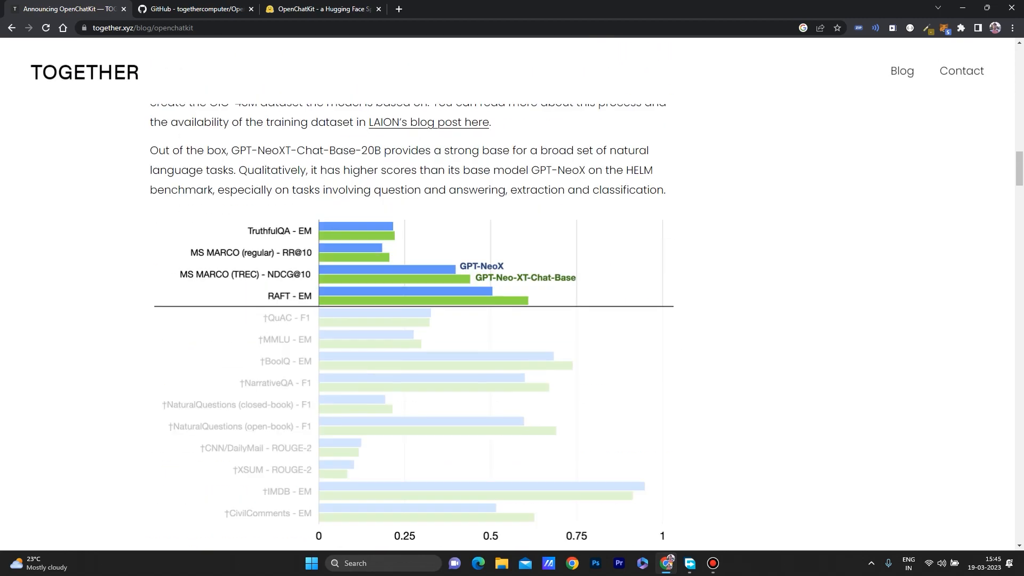
# Load the Largest cities example, highlight its request, then load the Extraction example.
pyautogui.click(320, 9)
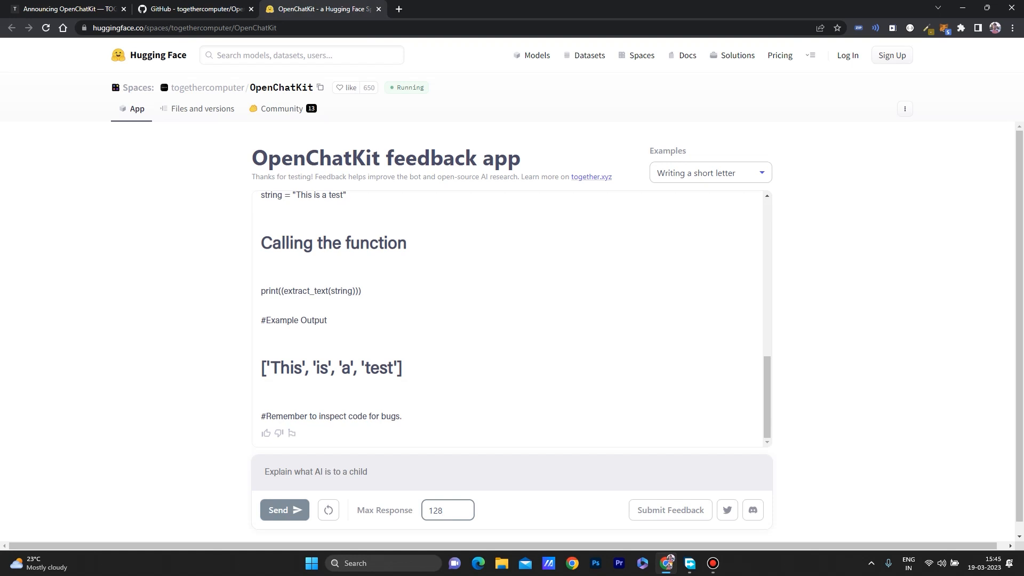
pyautogui.click(708, 173)
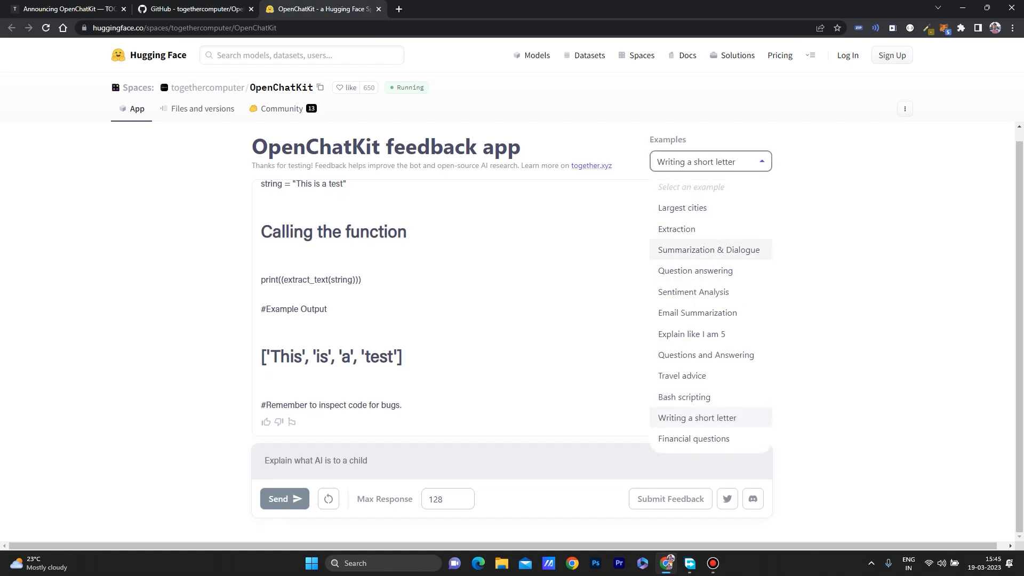
pyautogui.click(681, 208)
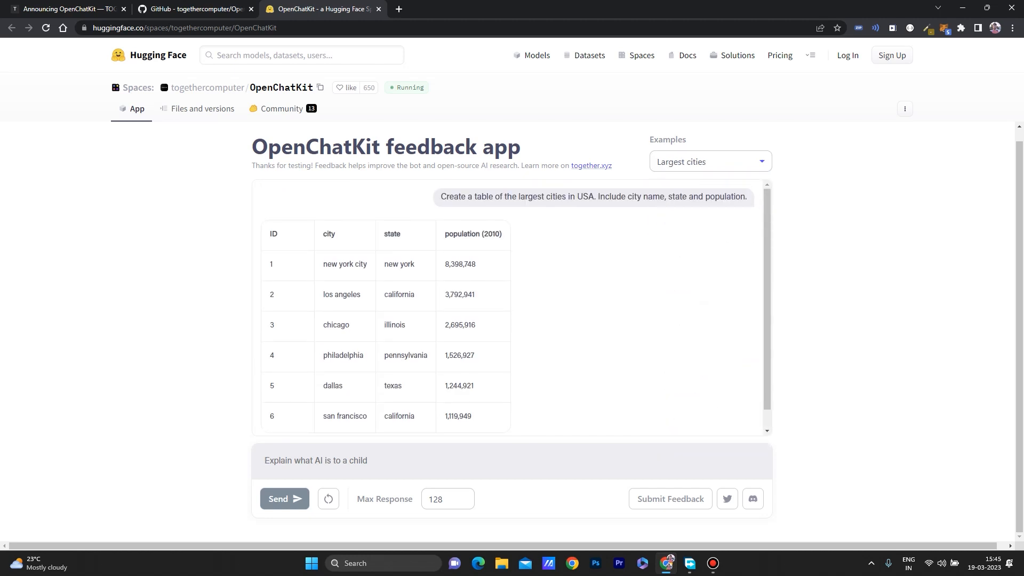
pyautogui.moveTo(577, 196); pyautogui.dragTo(745, 196)
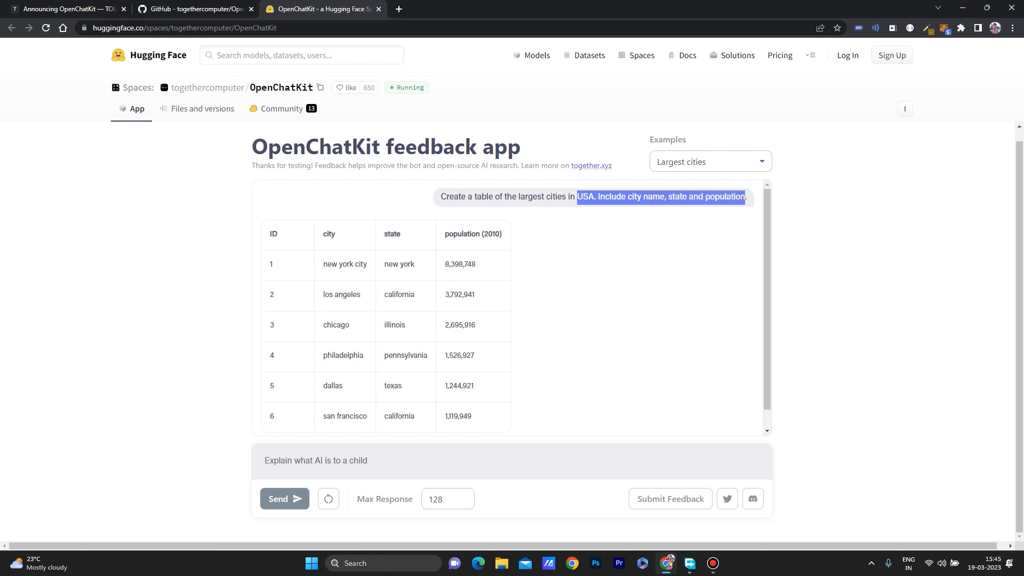
pyautogui.scroll(-3)
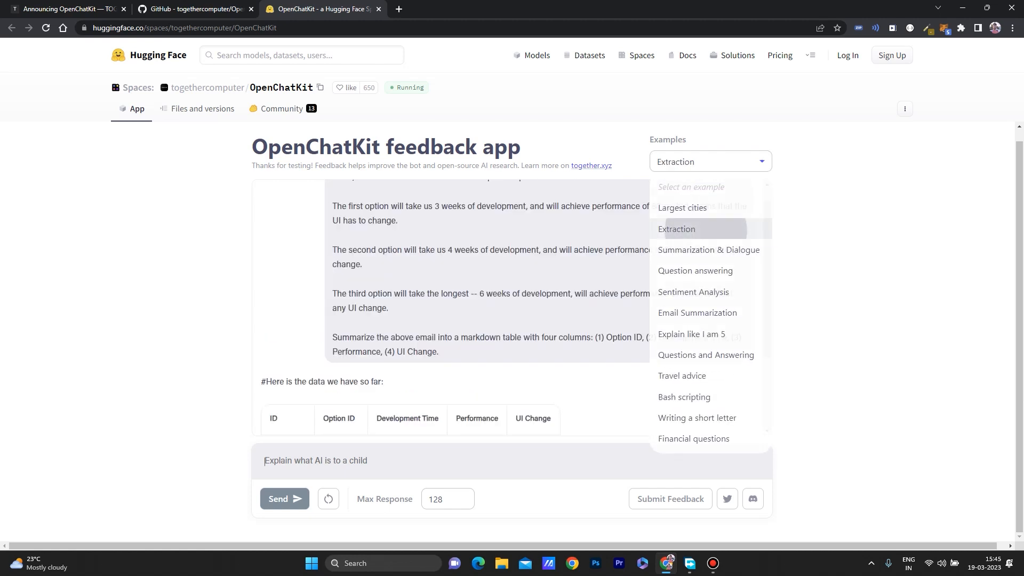
pyautogui.click(677, 228)
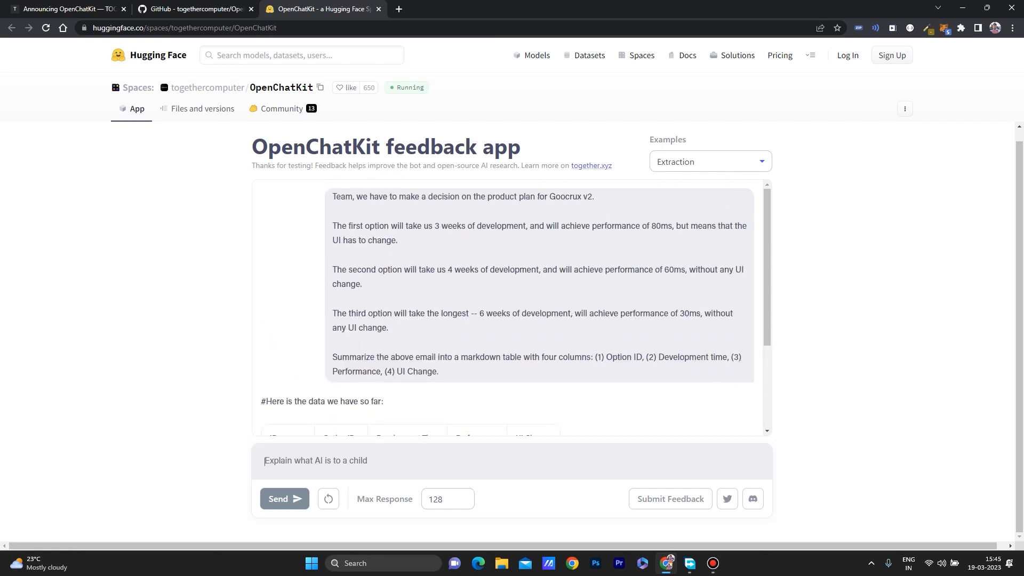
# Load the Email Summarization and Travel advice examples, highlighting the Alcatraz Island answer.
pyautogui.click(709, 161)
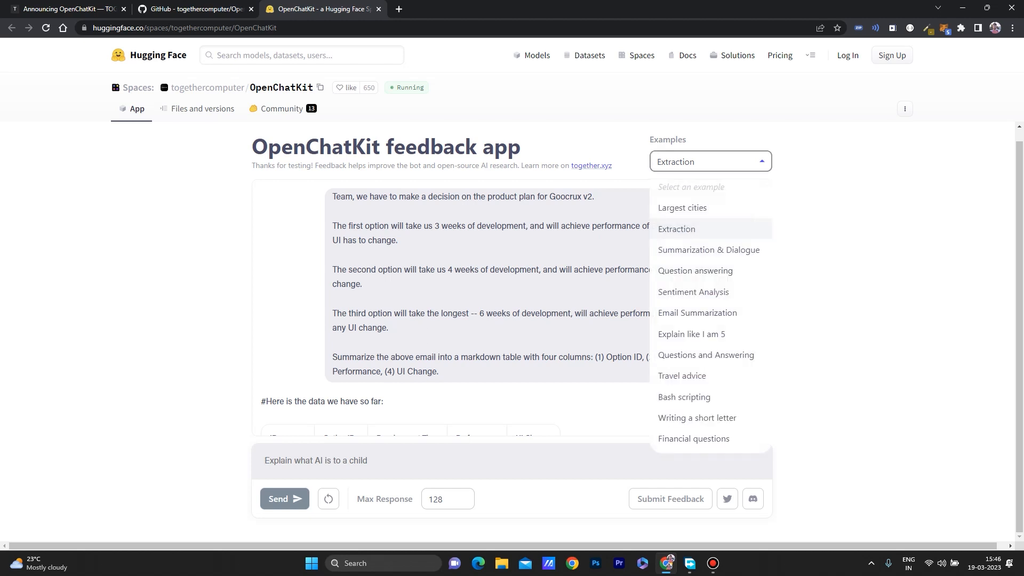
pyautogui.click(697, 313)
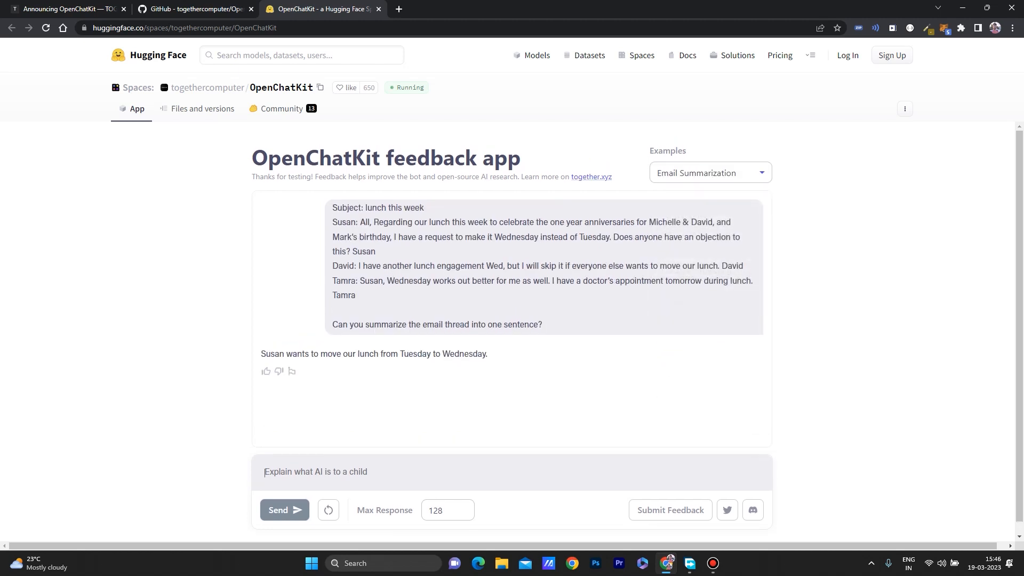
pyautogui.click(709, 172)
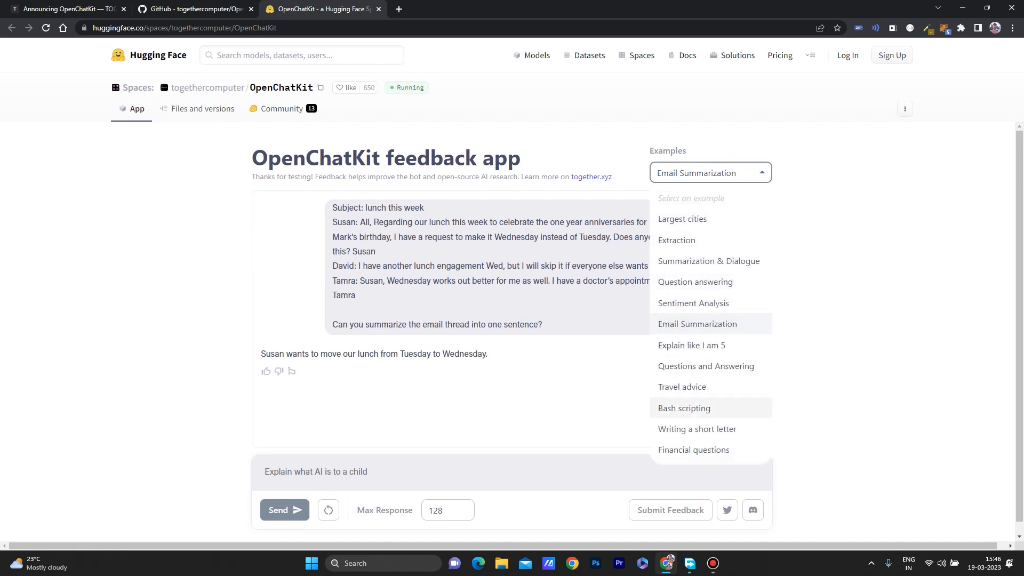
pyautogui.click(681, 386)
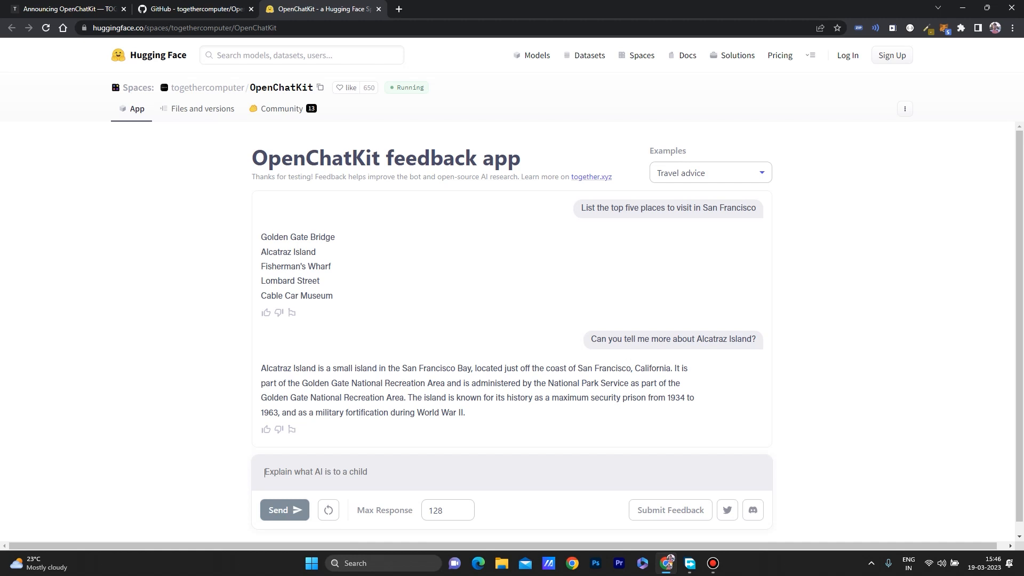
pyautogui.moveTo(260, 237); pyautogui.dragTo(333, 295)
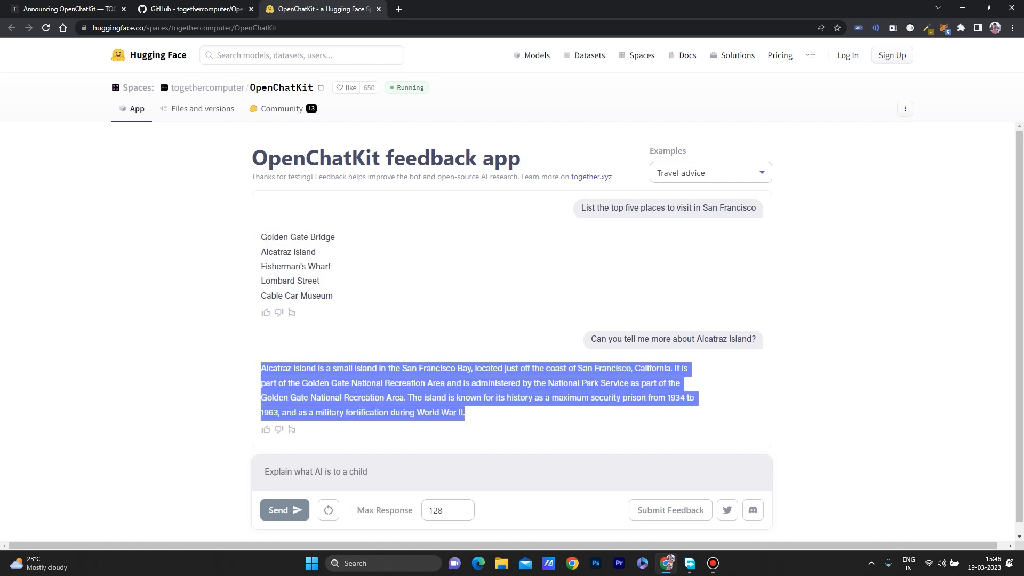
pyautogui.click(710, 173)
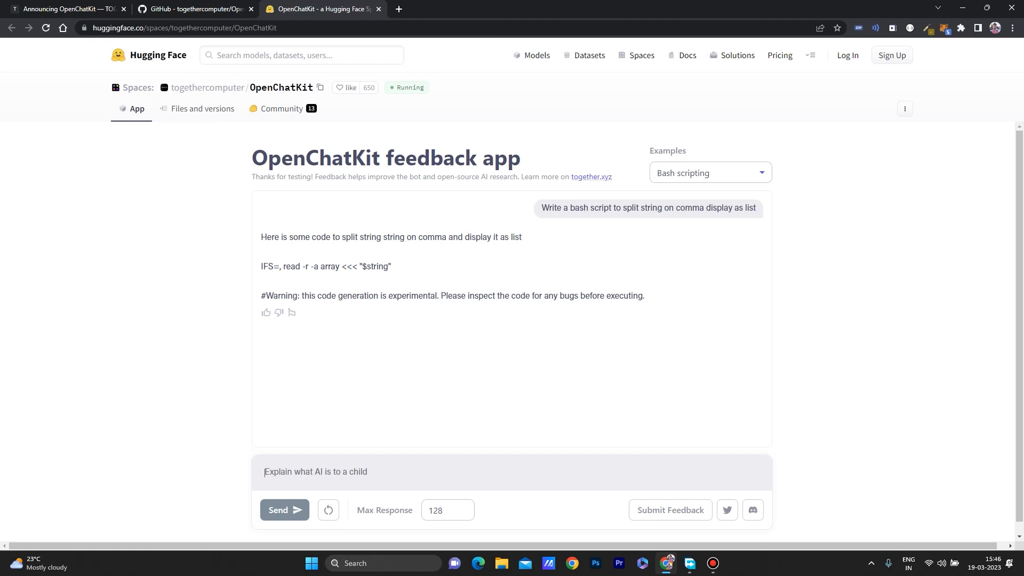
# Ask the chatbot to write Python regular expression code for email extraction.
pyautogui.write('Write a py')
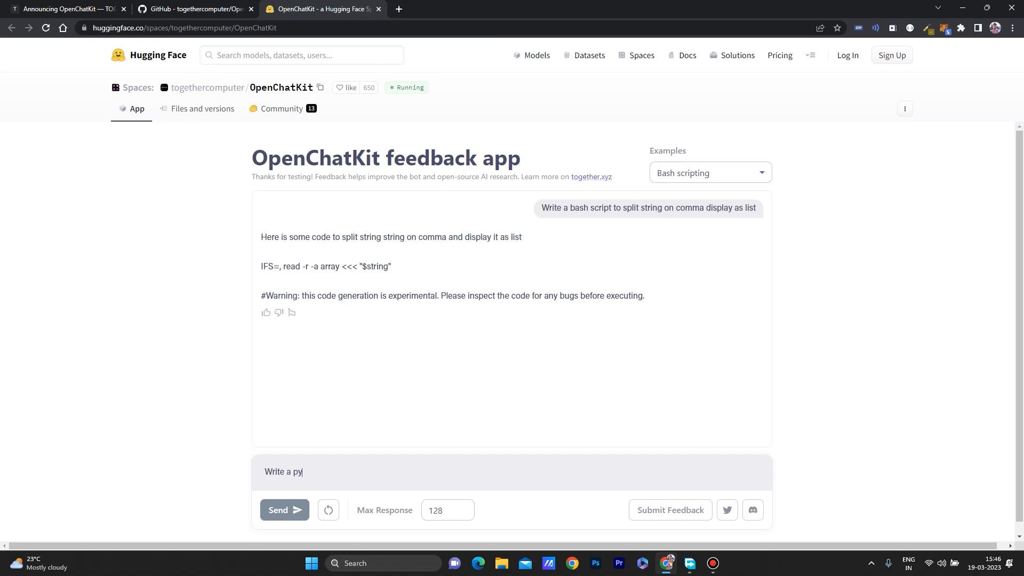
pyautogui.write('thon regu')
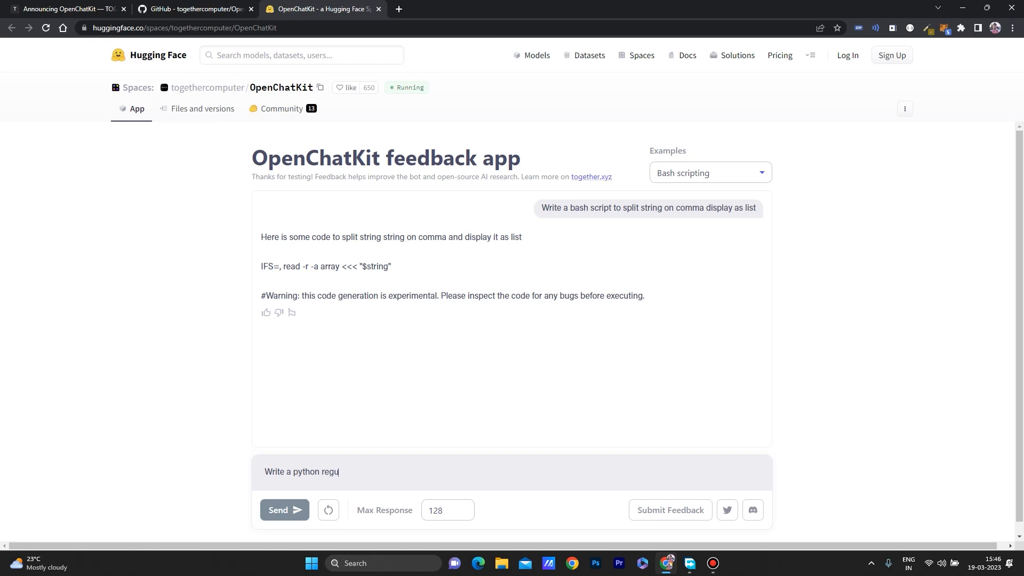
pyautogui.write('lar exp')
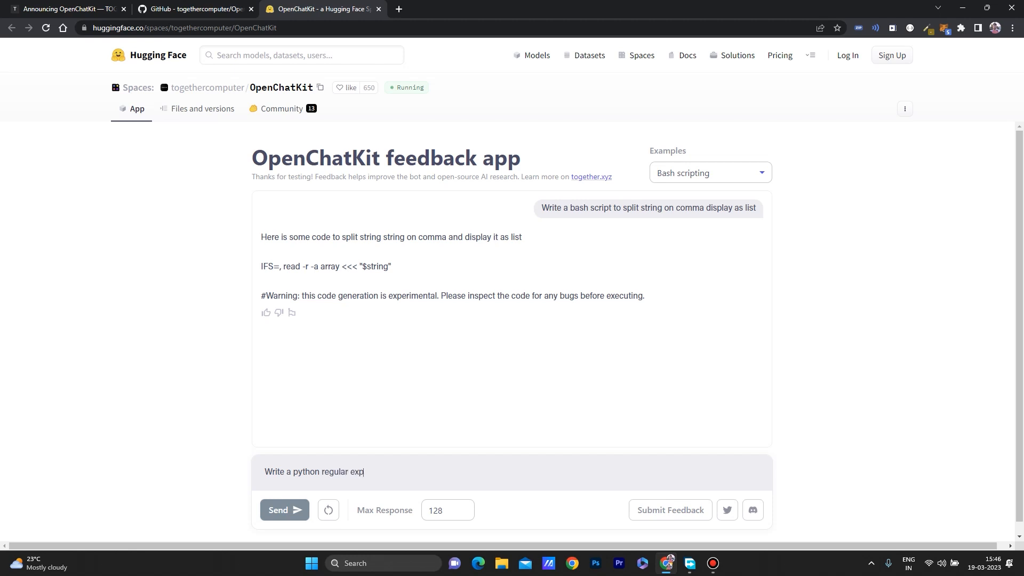
pyautogui.write('ression code')
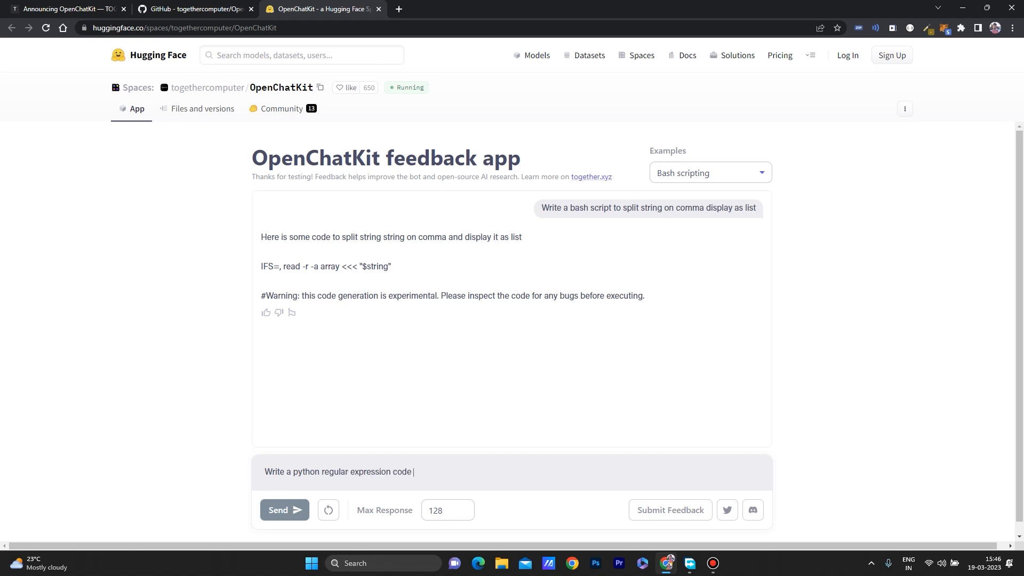
pyautogui.write('for email')
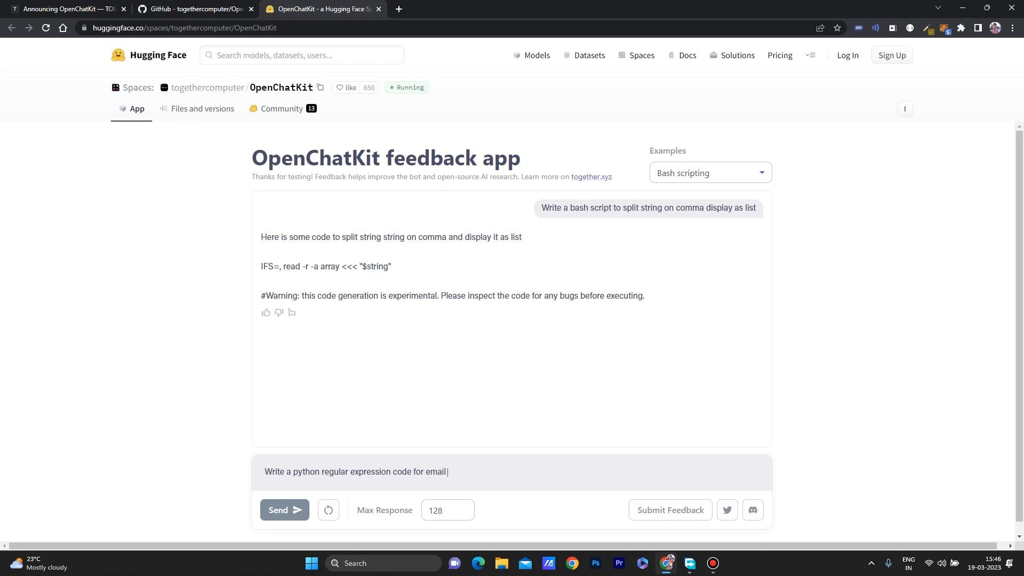
pyautogui.write('extractio')
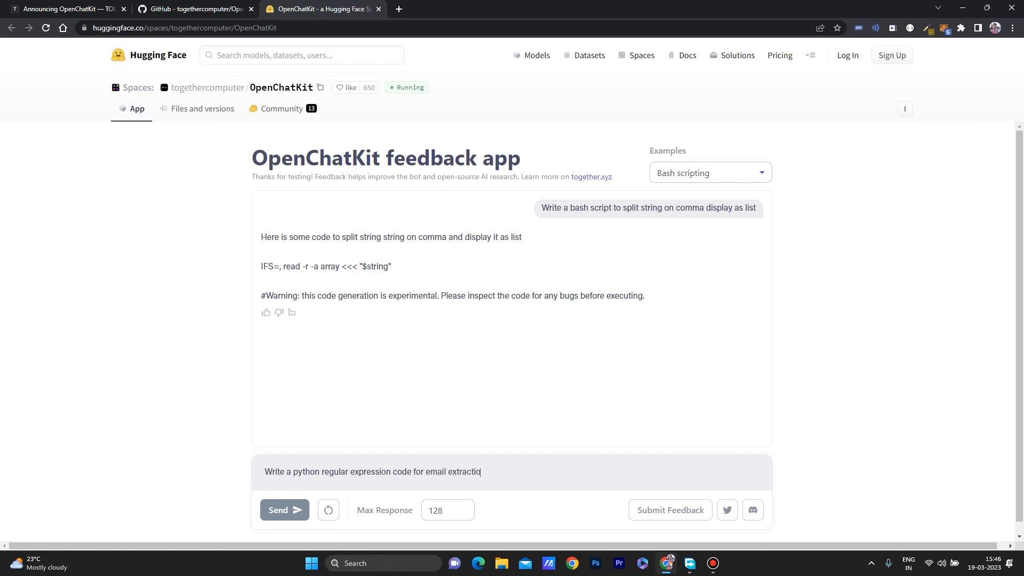
pyautogui.write('n')
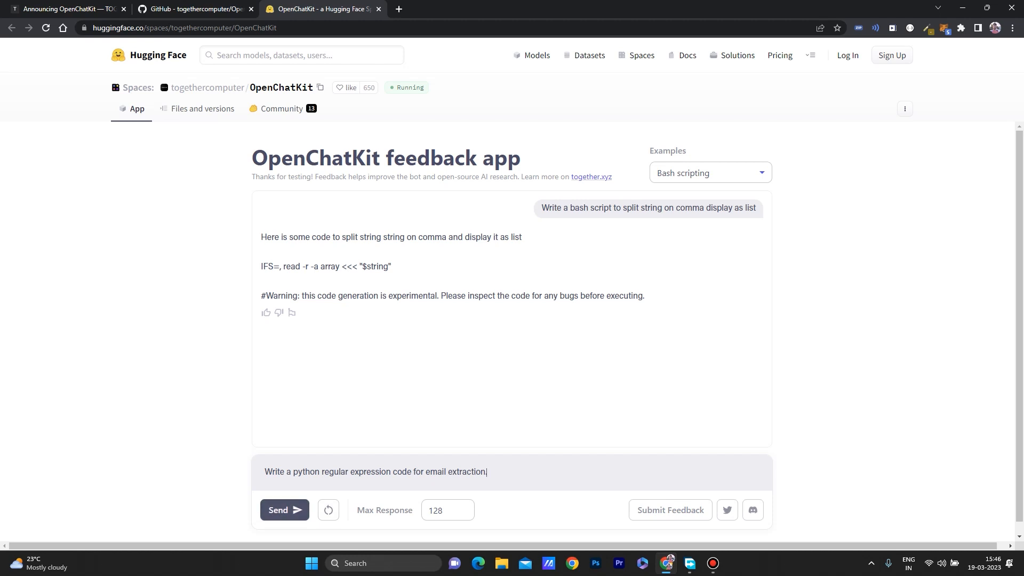
pyautogui.click(284, 510)
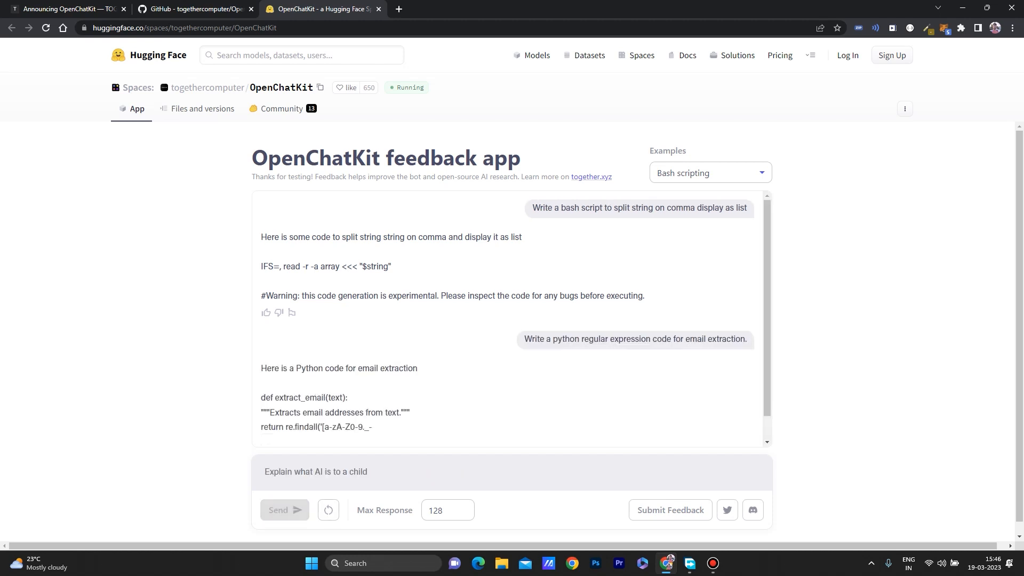
# Review the extract_email reply and highlight its re.findall line.
pyautogui.scroll(-3)
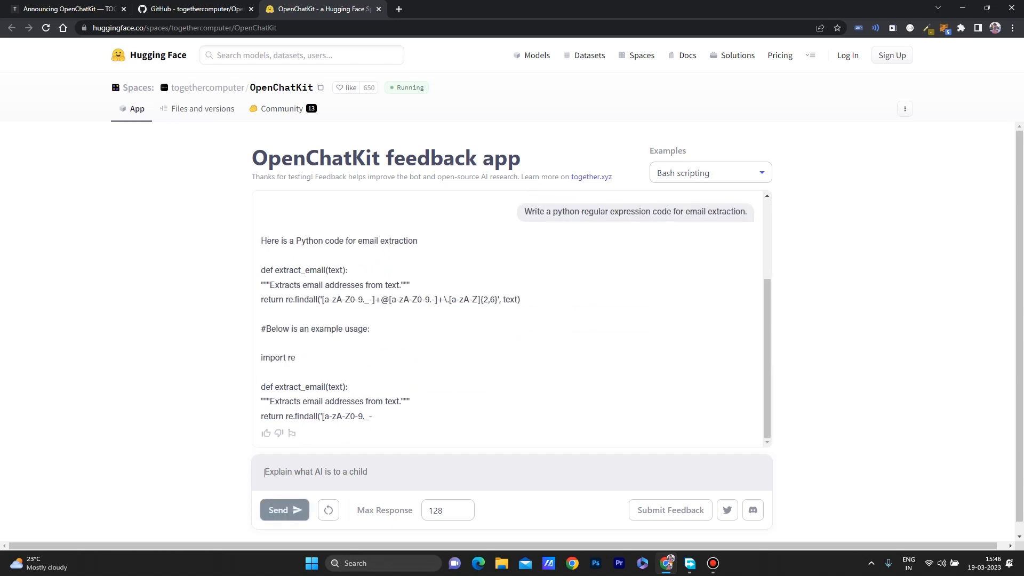
pyautogui.tripleClick(390, 299)
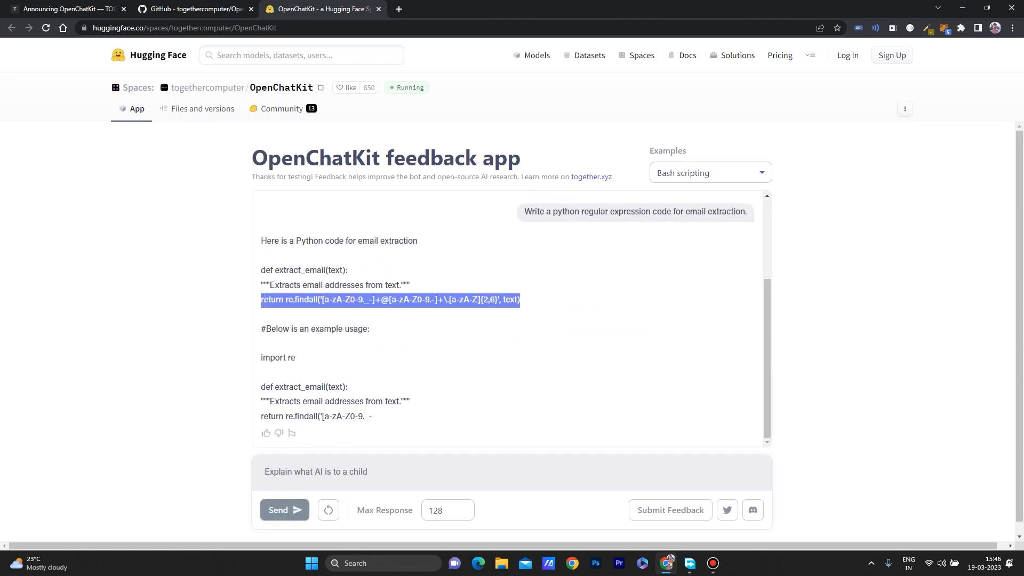